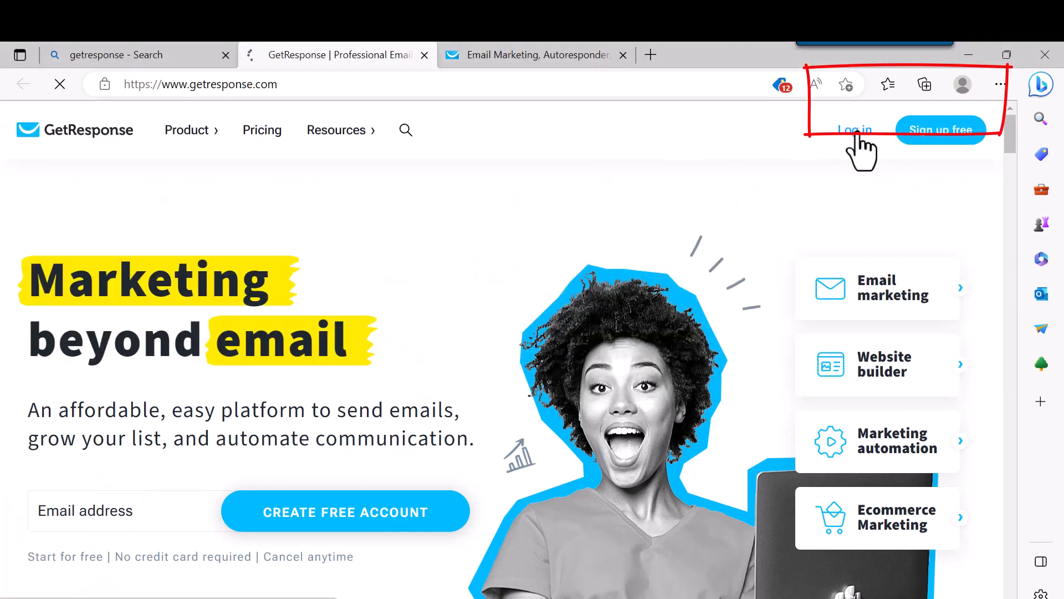
Step: Log in to the GetResponse account from getresponse.com
{"action": "left_click", "coordinate": [853, 129]}
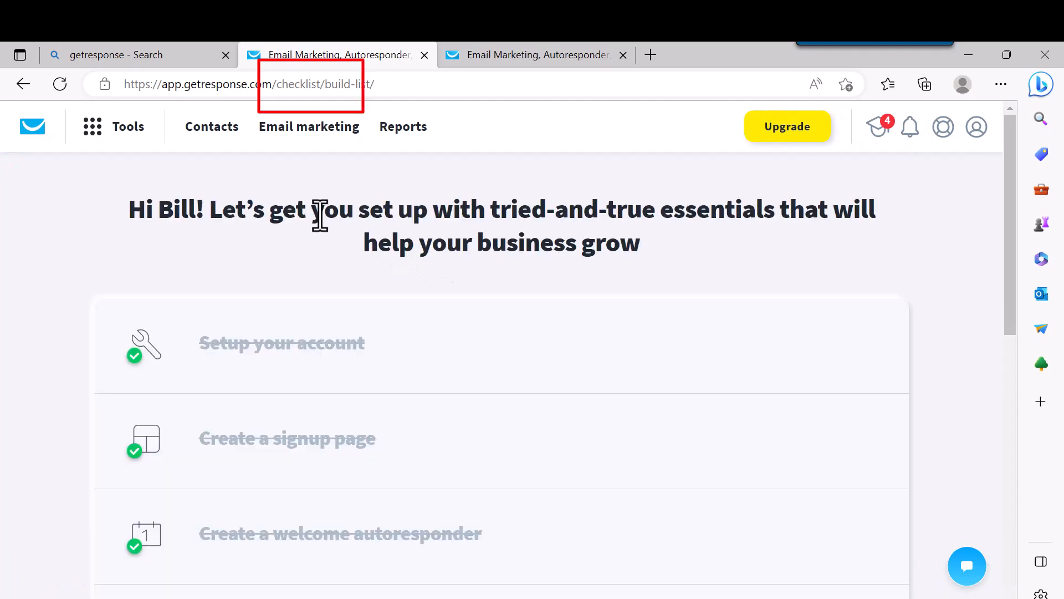
{"action": "mouse_move", "coordinate": [309, 126]}
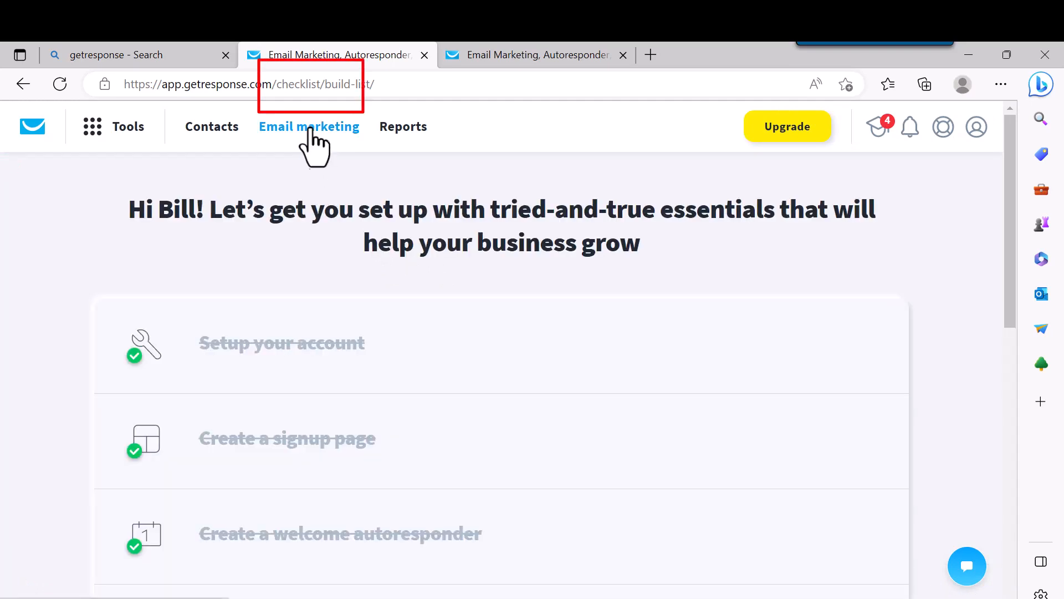
Step: Open Email marketing to view the Newsletters page
{"action": "left_click", "coordinate": [309, 127]}
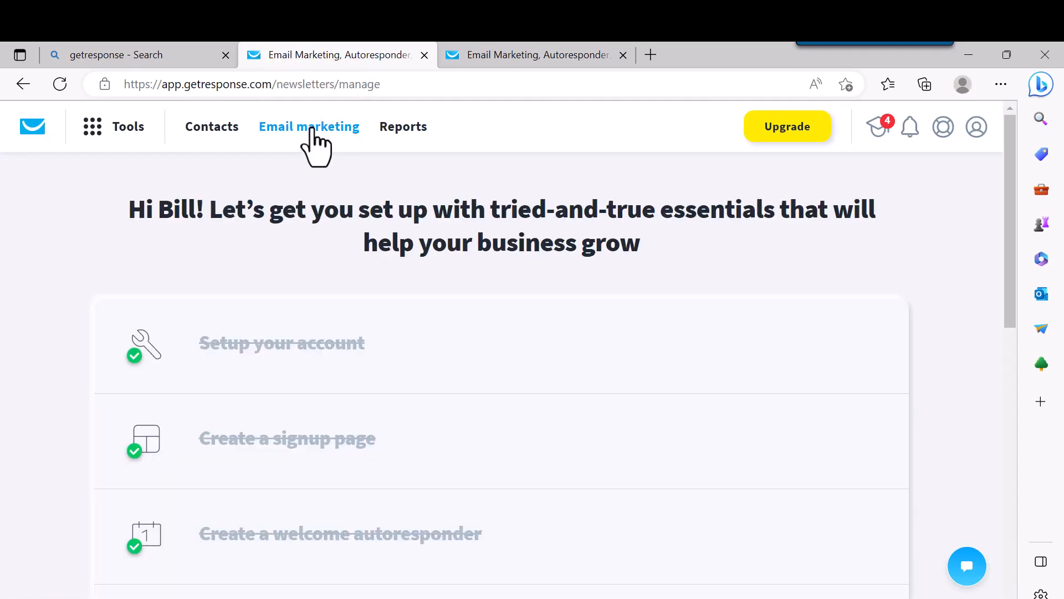
{"action": "left_click", "coordinate": [308, 127]}
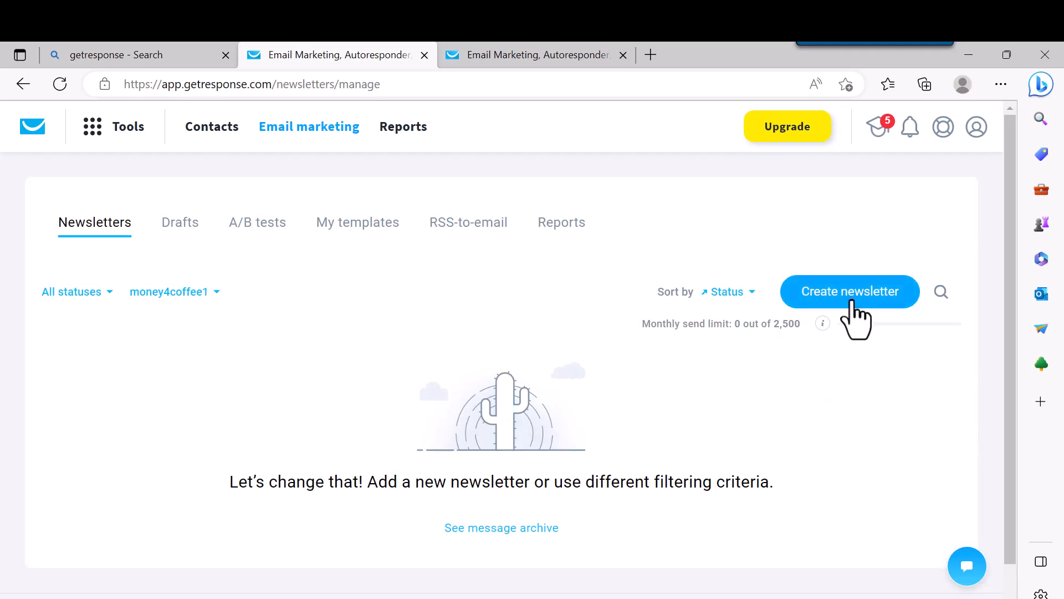
Step: Create a newsletter and name it 'New Products check out'
{"action": "left_click", "coordinate": [850, 291]}
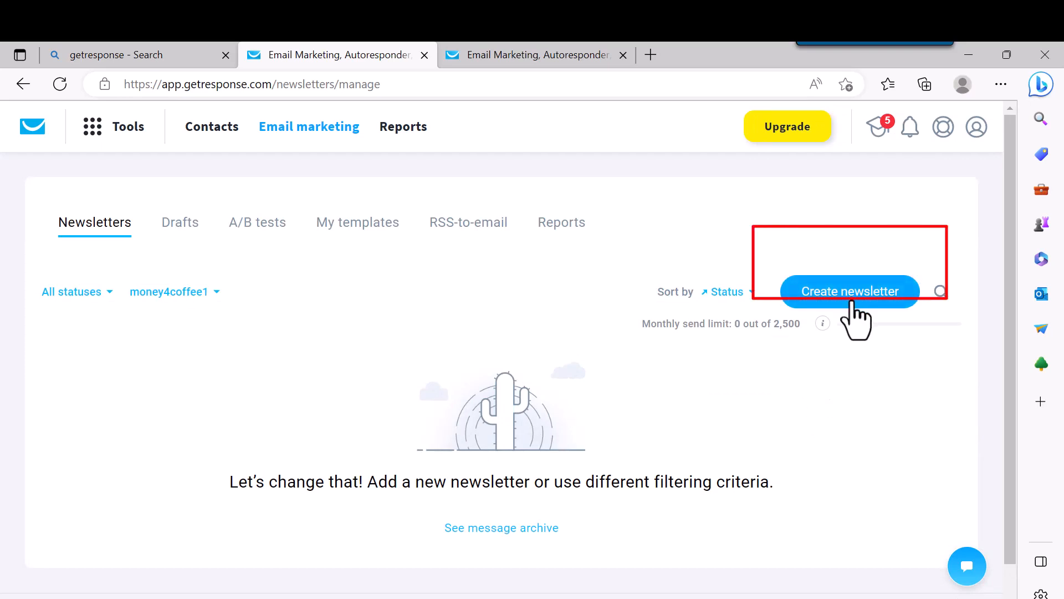
{"action": "left_click", "coordinate": [849, 291]}
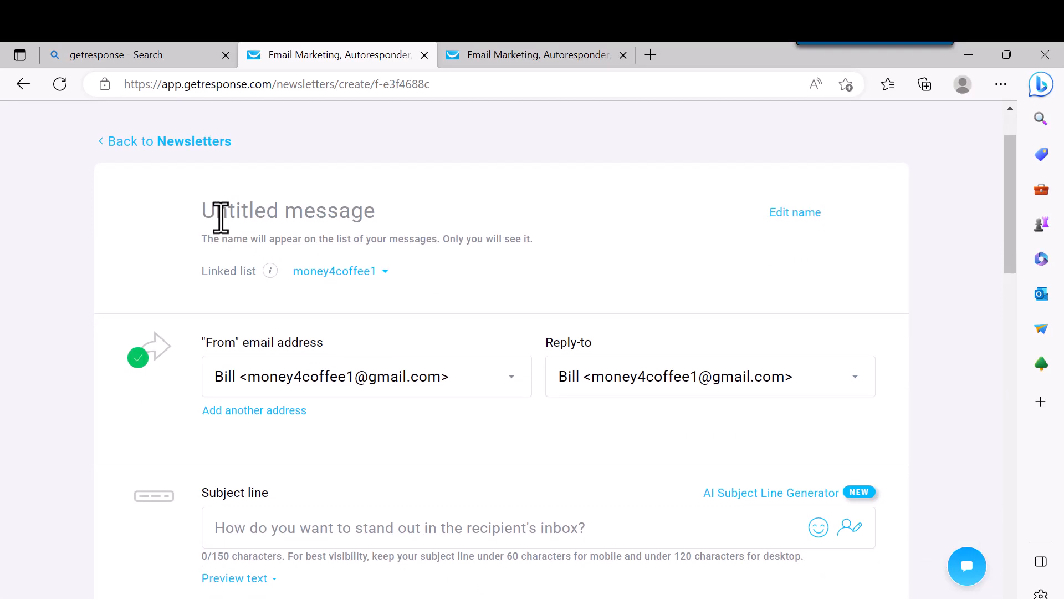
{"action": "type", "text": "New Produ"}
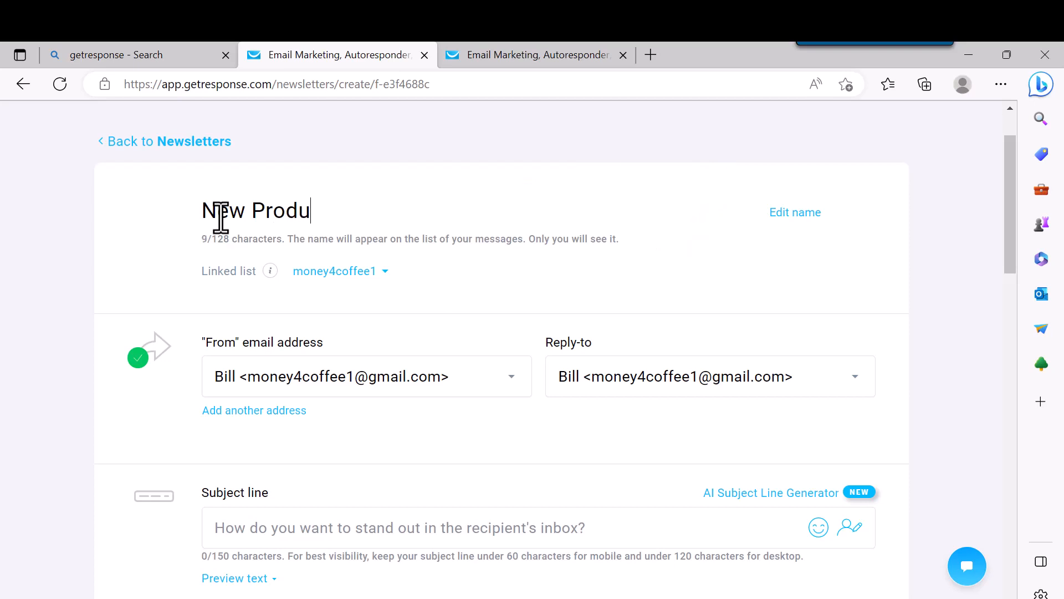
{"action": "type", "text": "cts"}
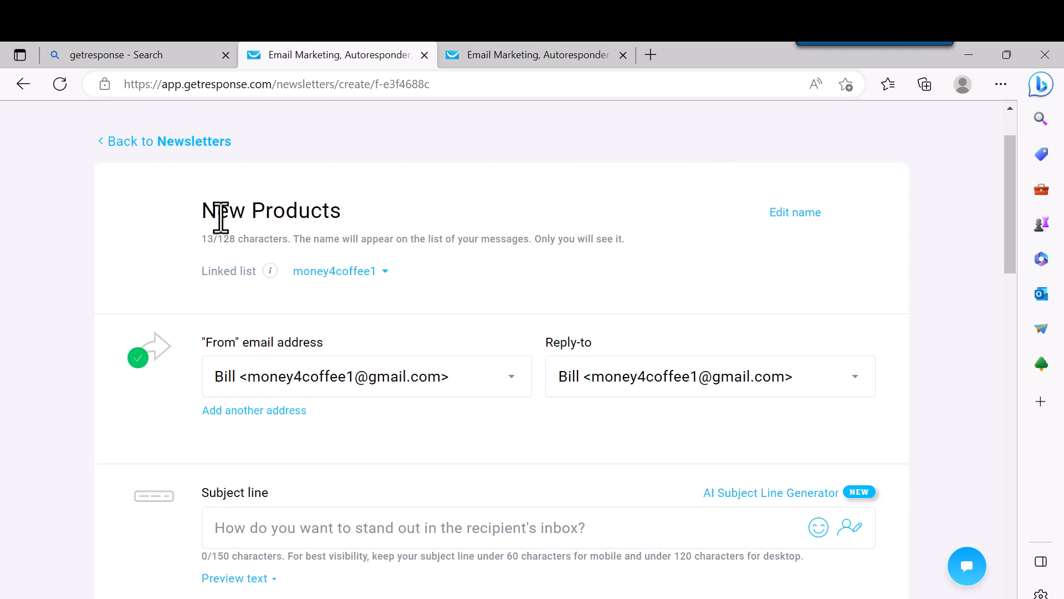
{"action": "type", "text": "check o"}
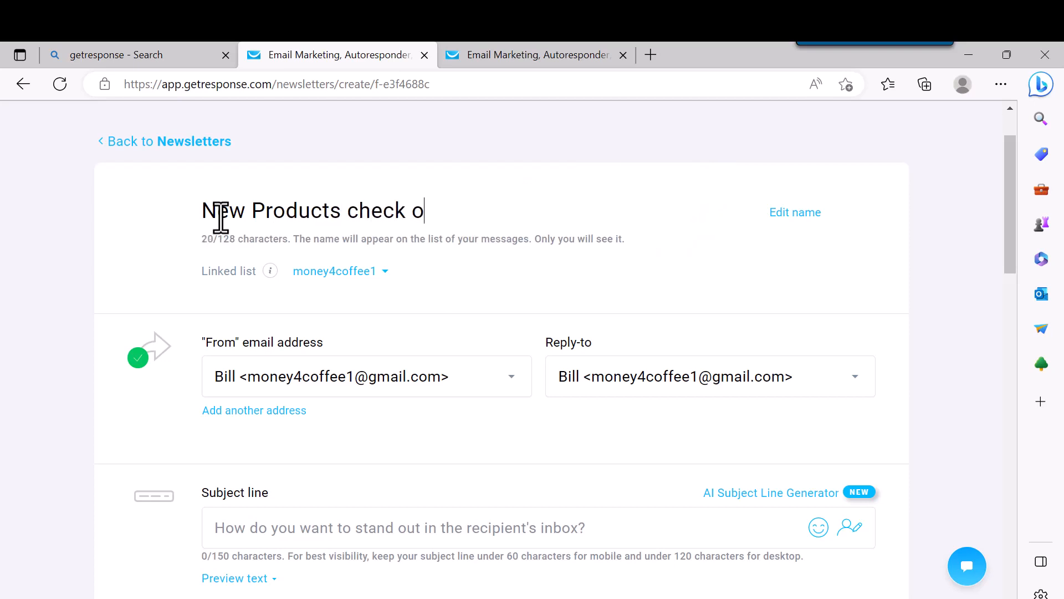
{"action": "type", "text": "ut"}
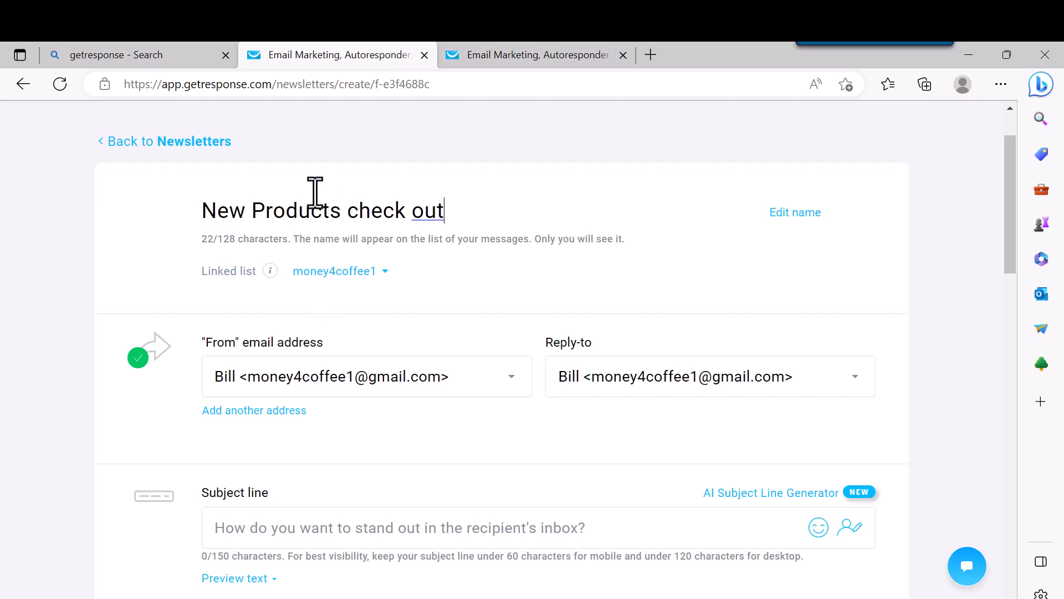
{"action": "mouse_move", "coordinate": [353, 306]}
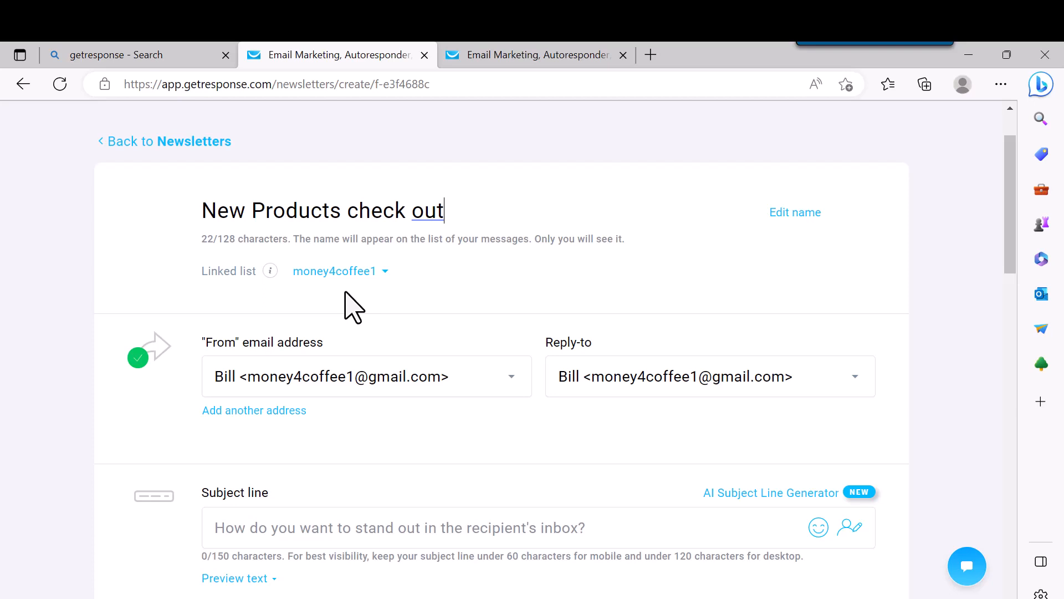
{"action": "mouse_move", "coordinate": [515, 265]}
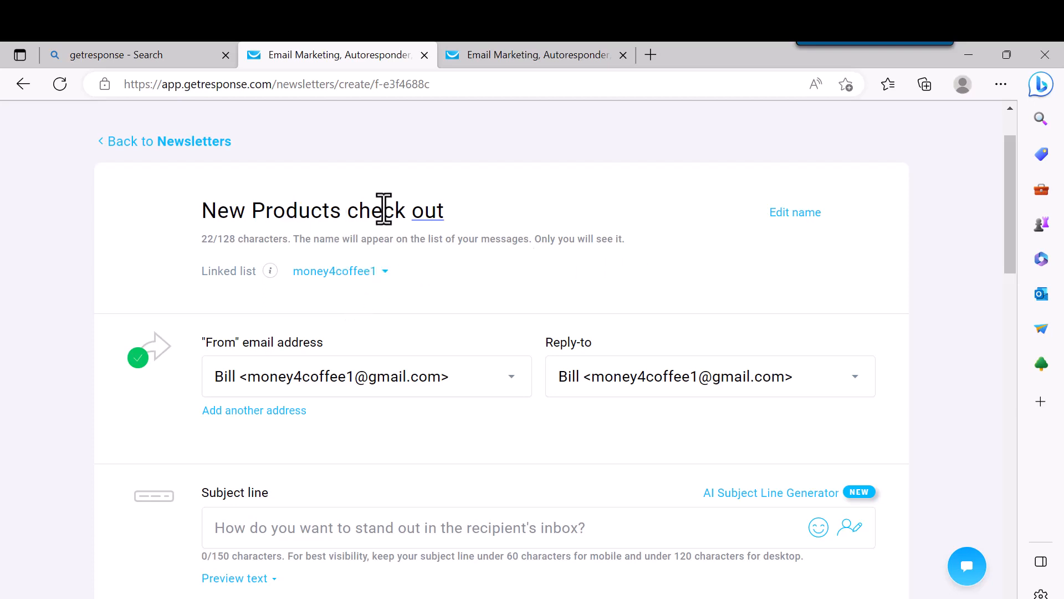
{"action": "mouse_move", "coordinate": [376, 301]}
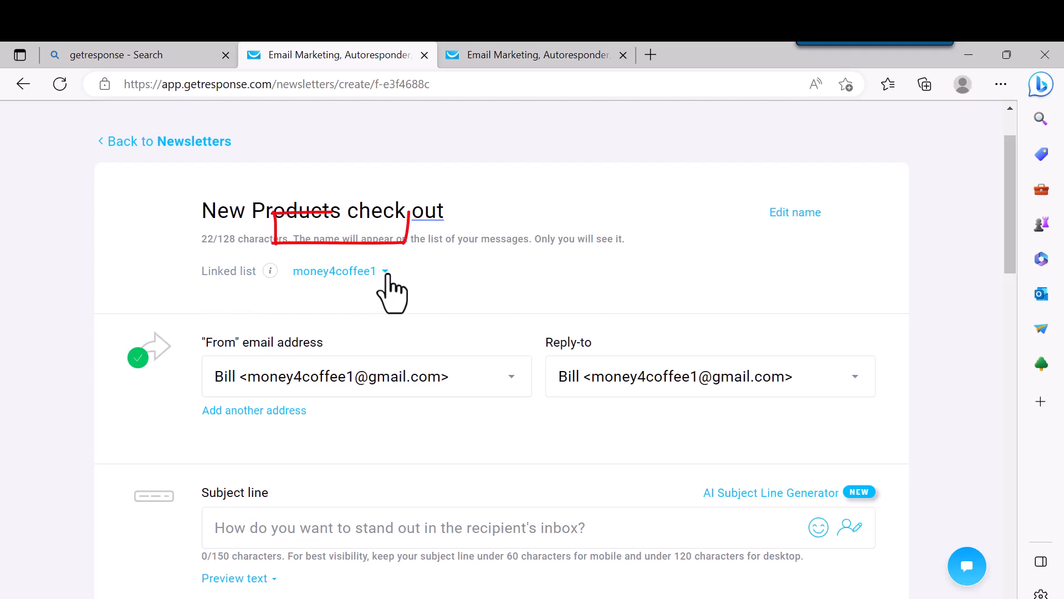
{"action": "left_click", "coordinate": [337, 271]}
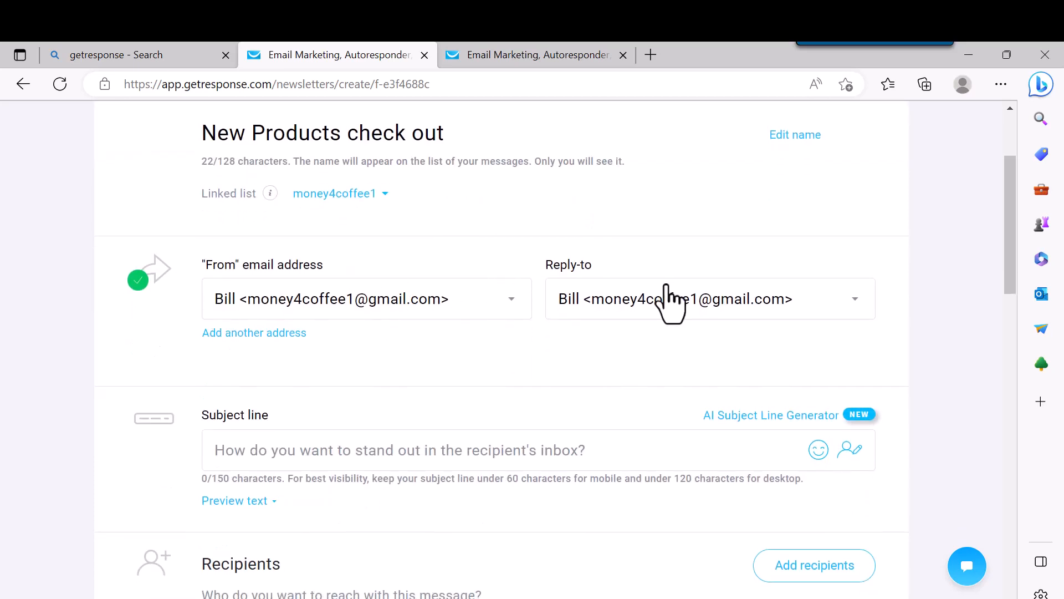
Step: Enter the subject line 'Check out my new product'
{"action": "scroll", "scroll_direction": "down", "scroll_amount": 3}
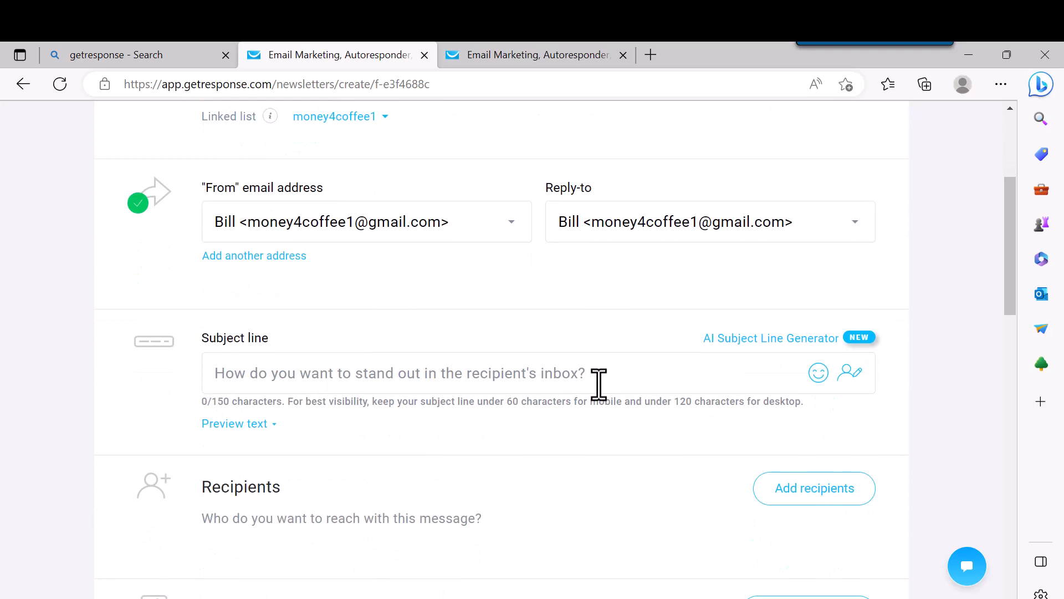
{"action": "left_click", "coordinate": [399, 373]}
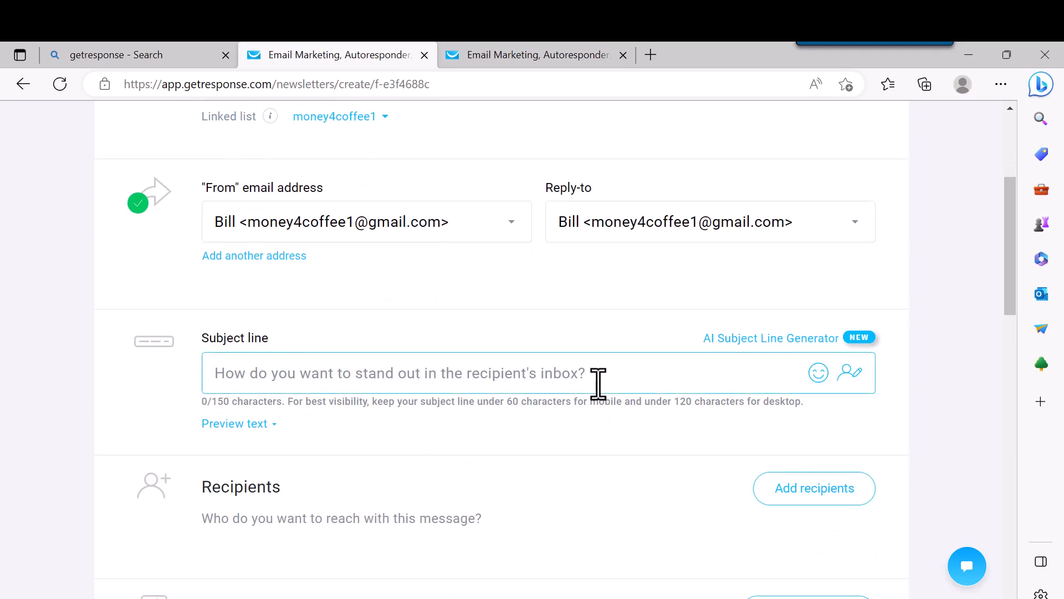
{"action": "type", "text": "Check out my new product"}
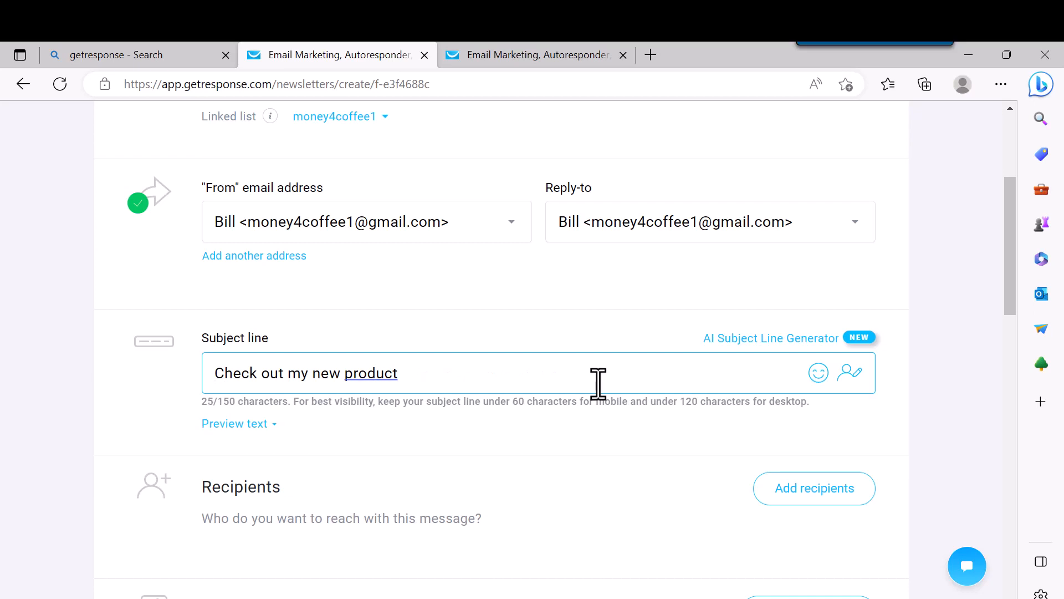
{"action": "scroll", "scroll_direction": "down", "scroll_amount": 3}
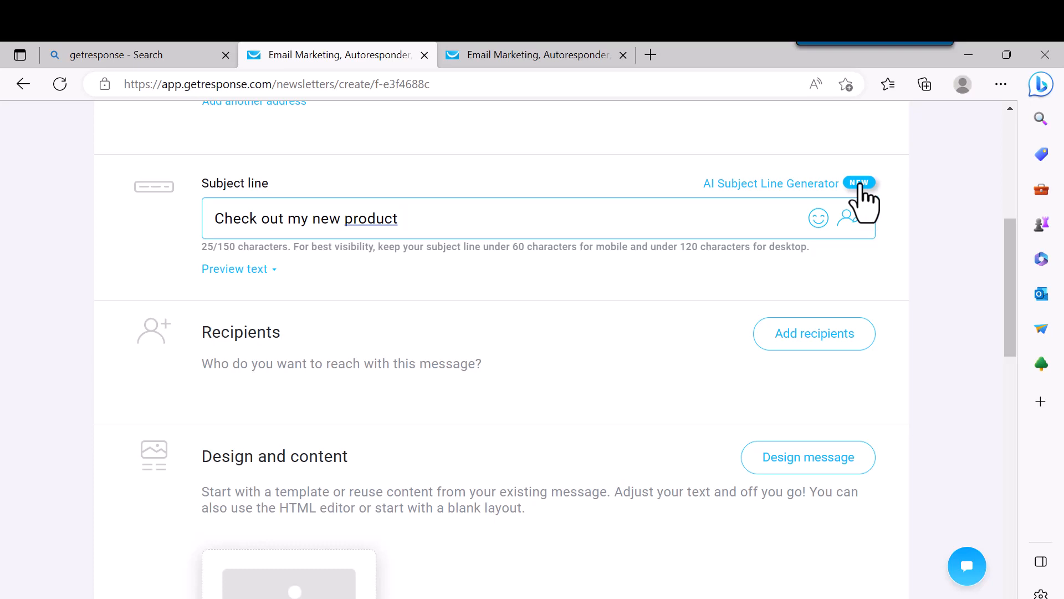
Step: Scroll to Design and content and choose Design message
{"action": "scroll", "scroll_direction": "down", "scroll_amount": 3}
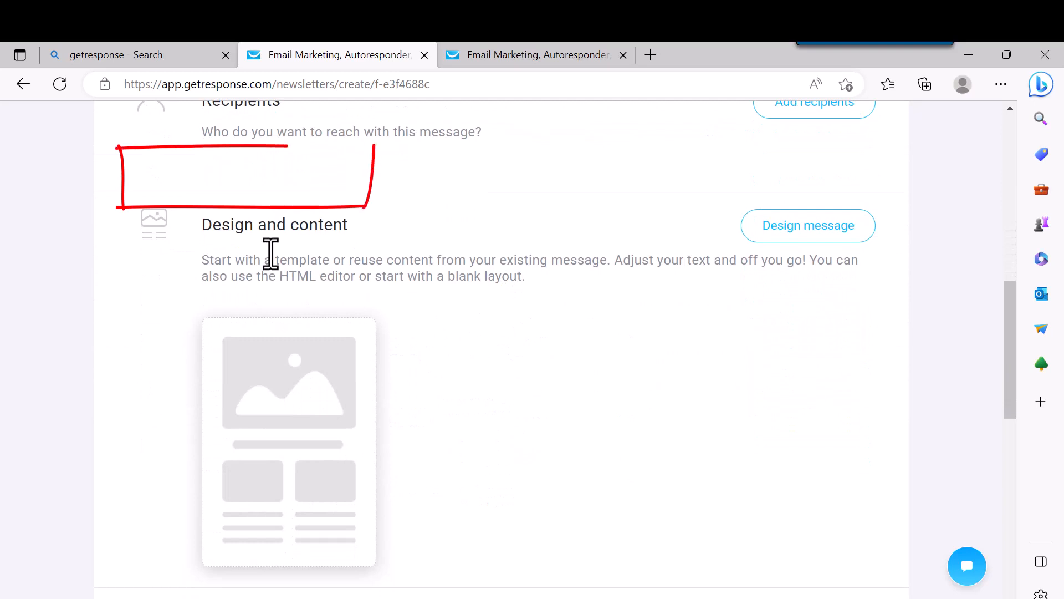
{"action": "mouse_move", "coordinate": [350, 260]}
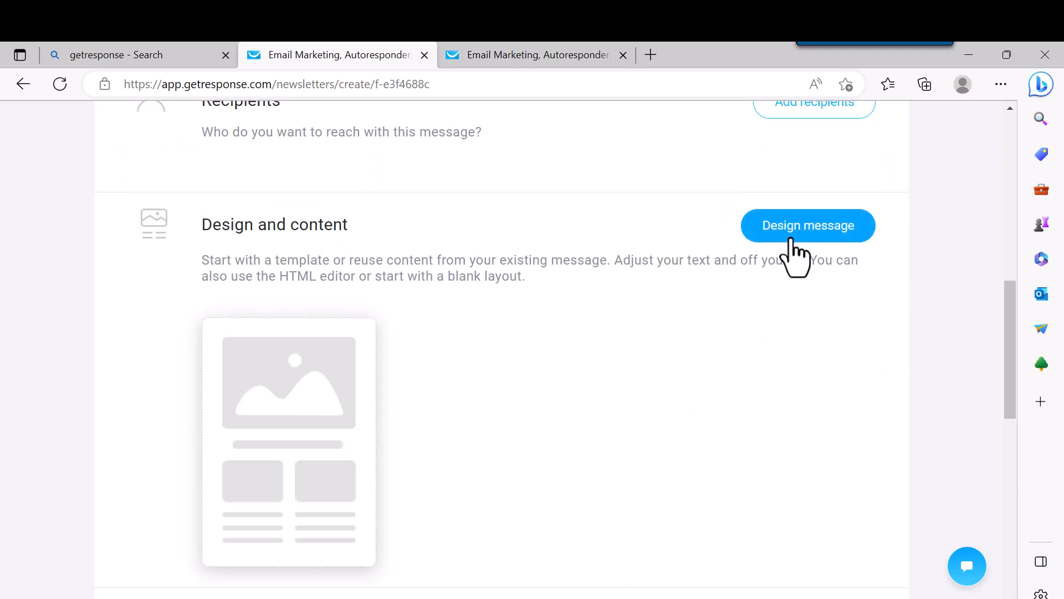
{"action": "left_click", "coordinate": [807, 226]}
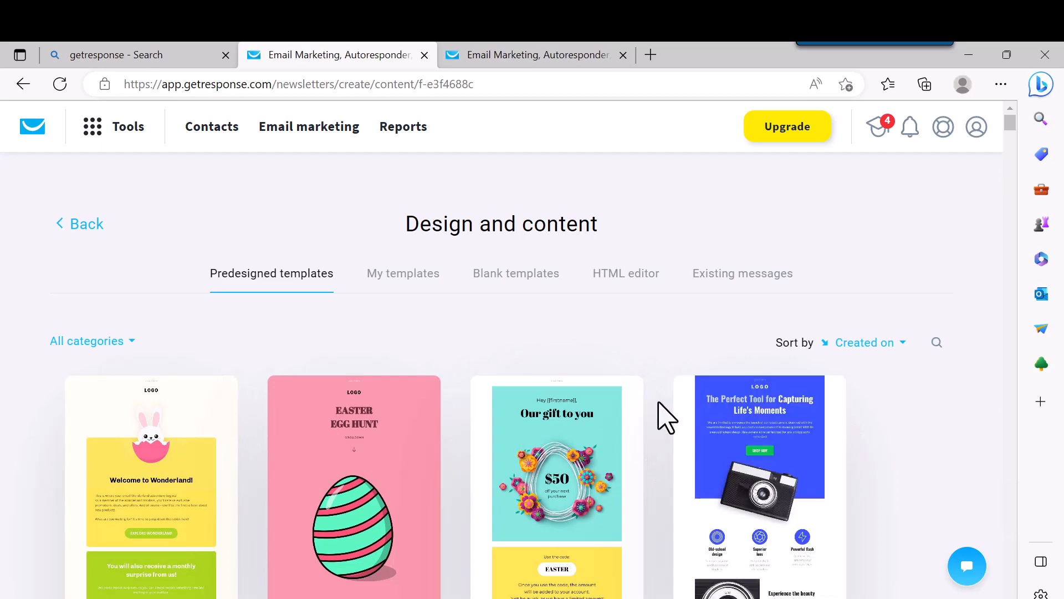
Step: Use the Blank template from the Blank templates tab
{"action": "scroll", "scroll_direction": "down", "scroll_amount": 3}
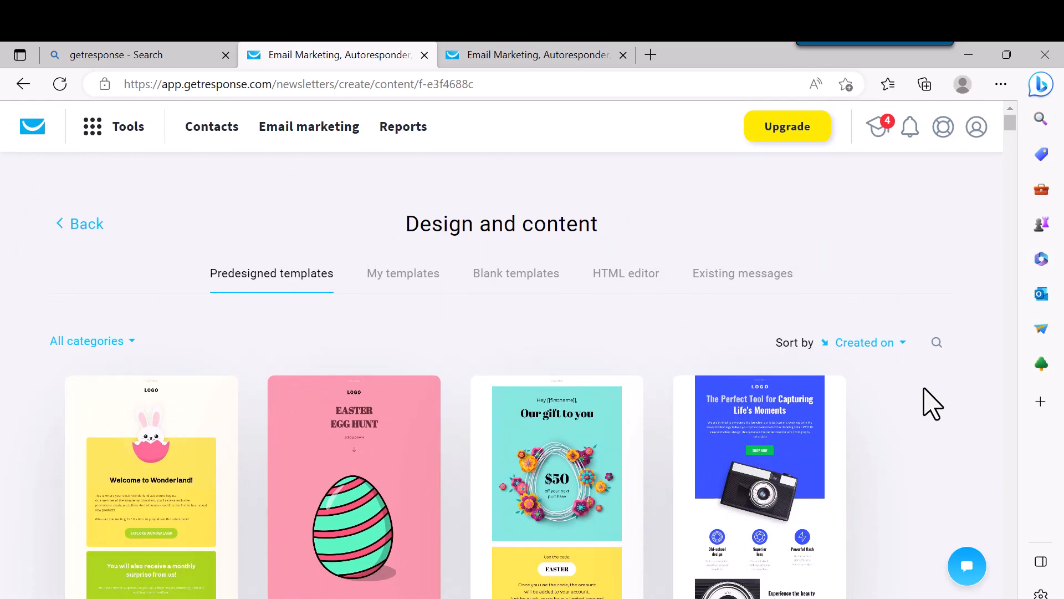
{"action": "mouse_move", "coordinate": [765, 189]}
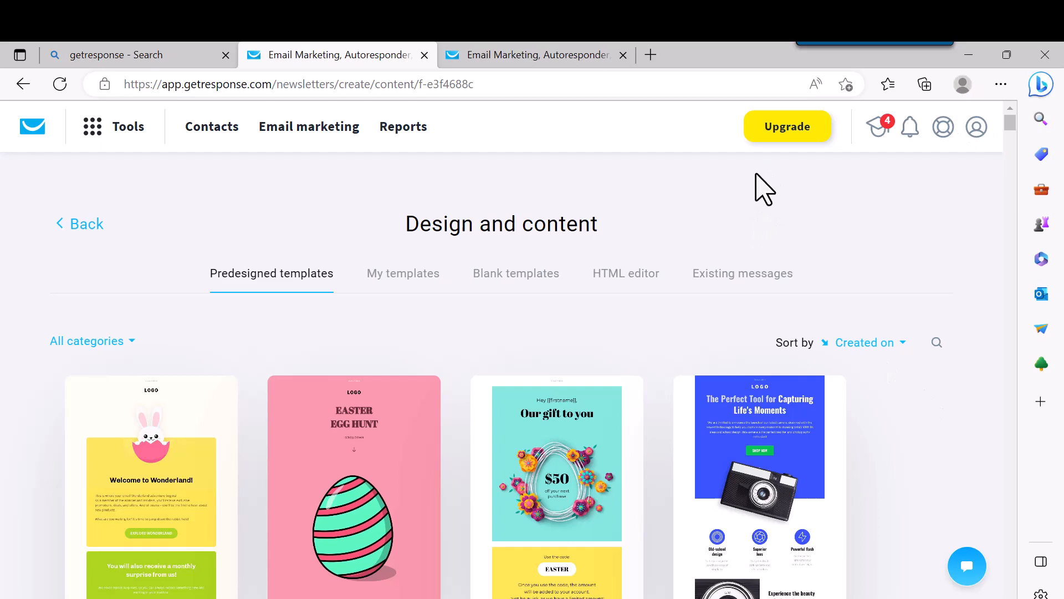
{"action": "mouse_move", "coordinate": [434, 396]}
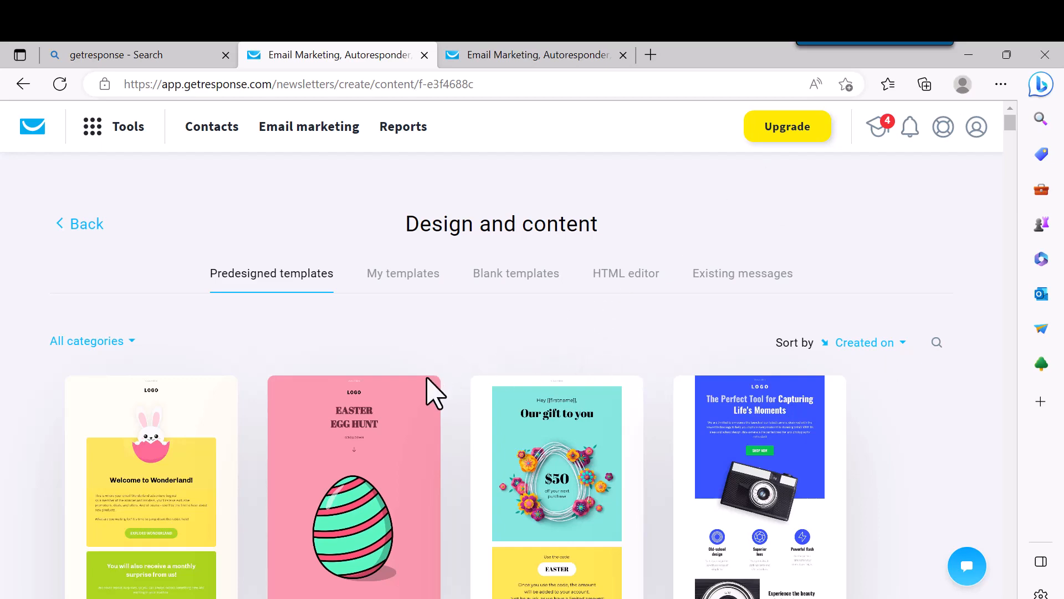
{"action": "scroll", "scroll_direction": "down", "scroll_amount": 3}
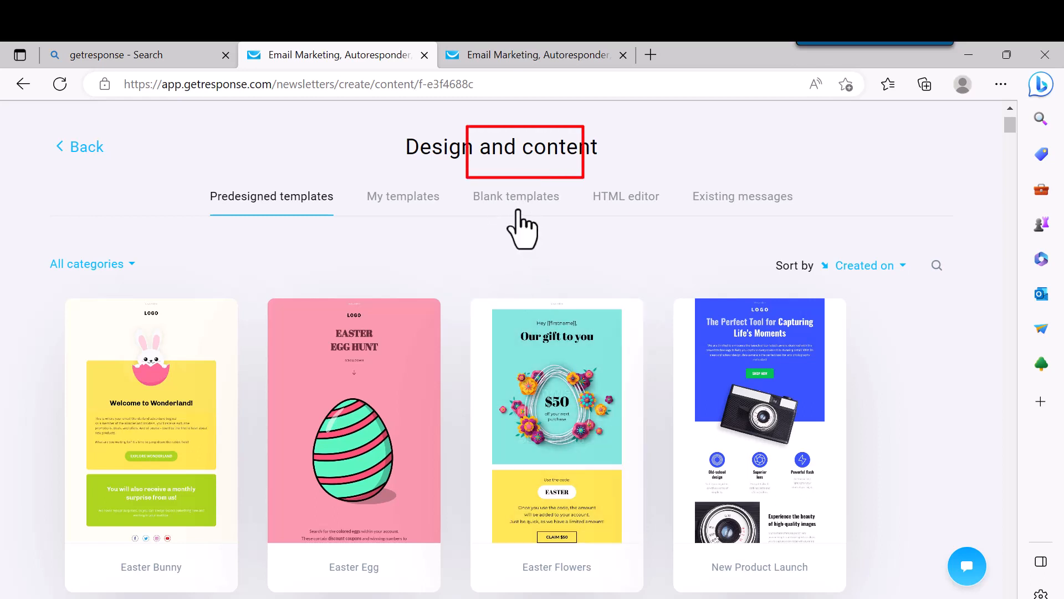
{"action": "left_click", "coordinate": [516, 196]}
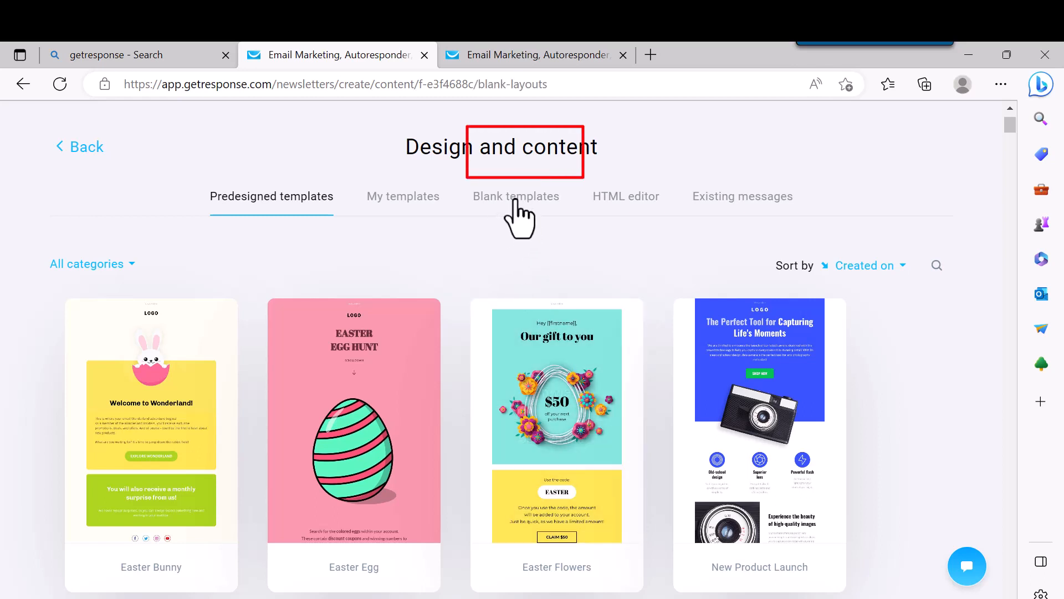
{"action": "left_click", "coordinate": [516, 197]}
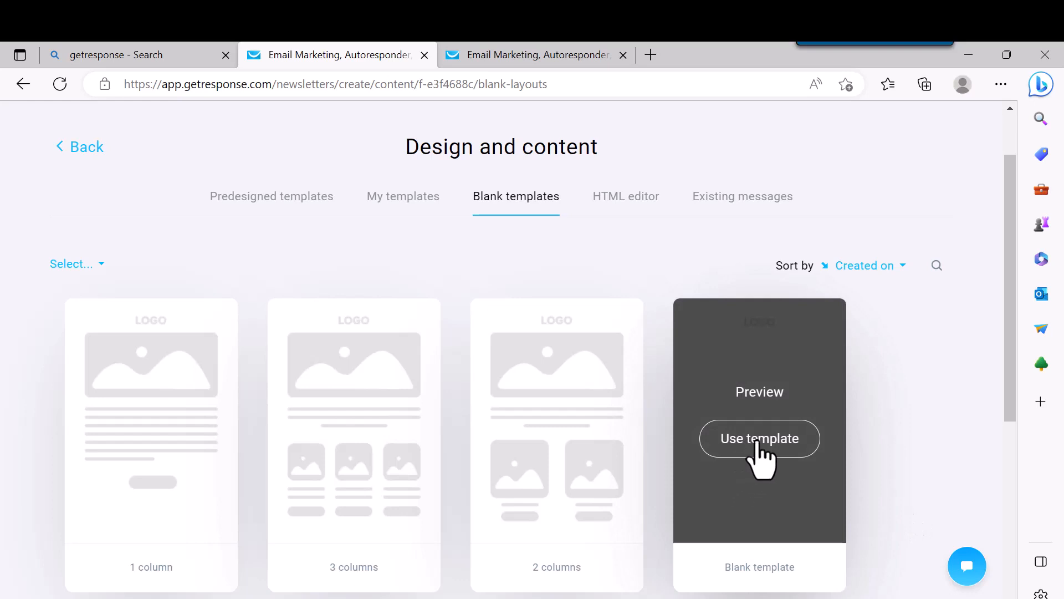
{"action": "left_click", "coordinate": [759, 438]}
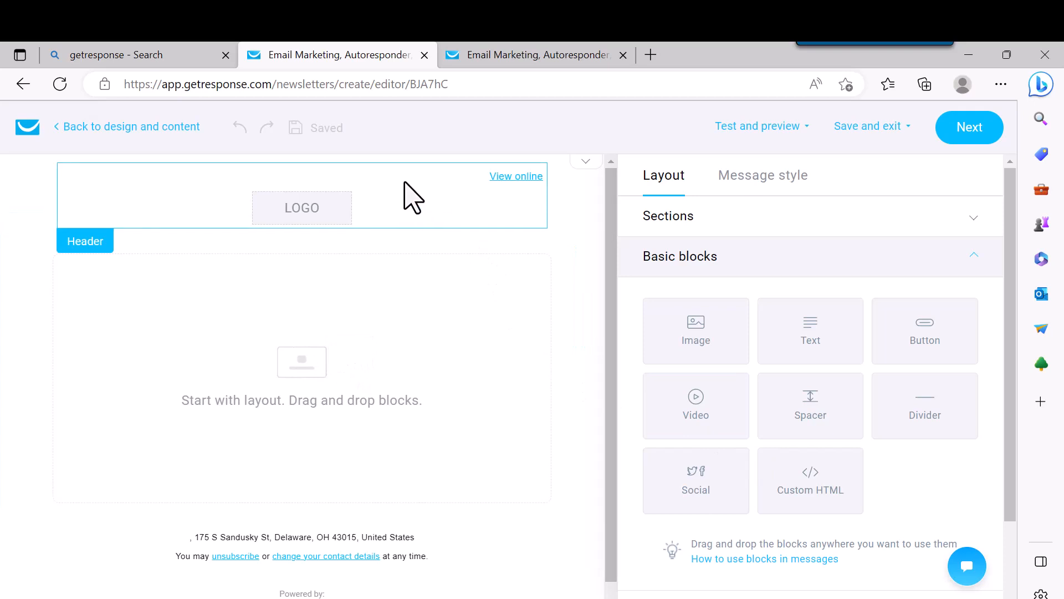
{"action": "mouse_move", "coordinate": [507, 207]}
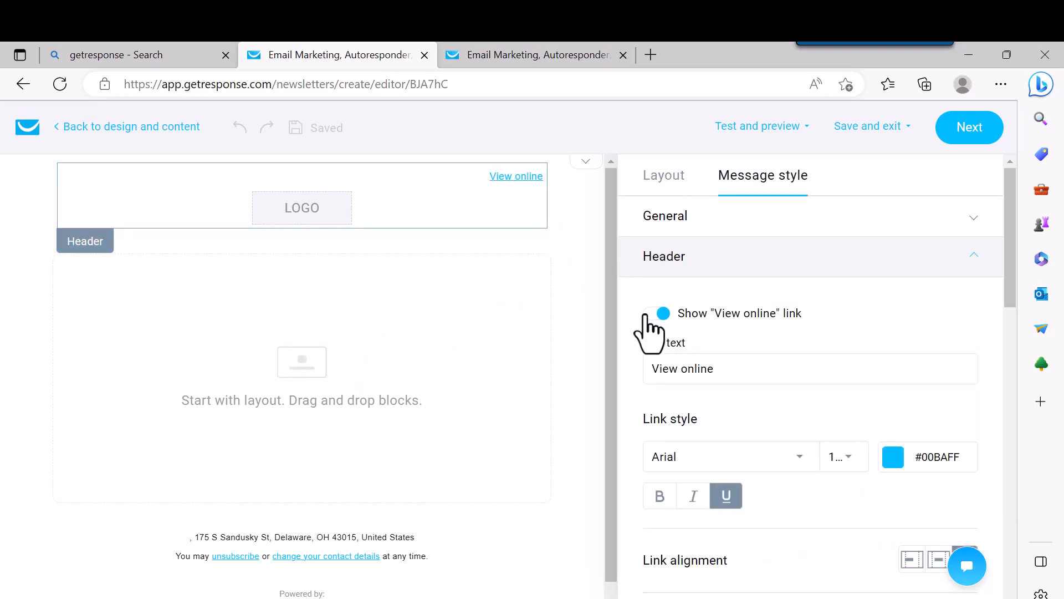
Step: Turn off the header's View online link and logo, then return to Layout
{"action": "left_click", "coordinate": [663, 313]}
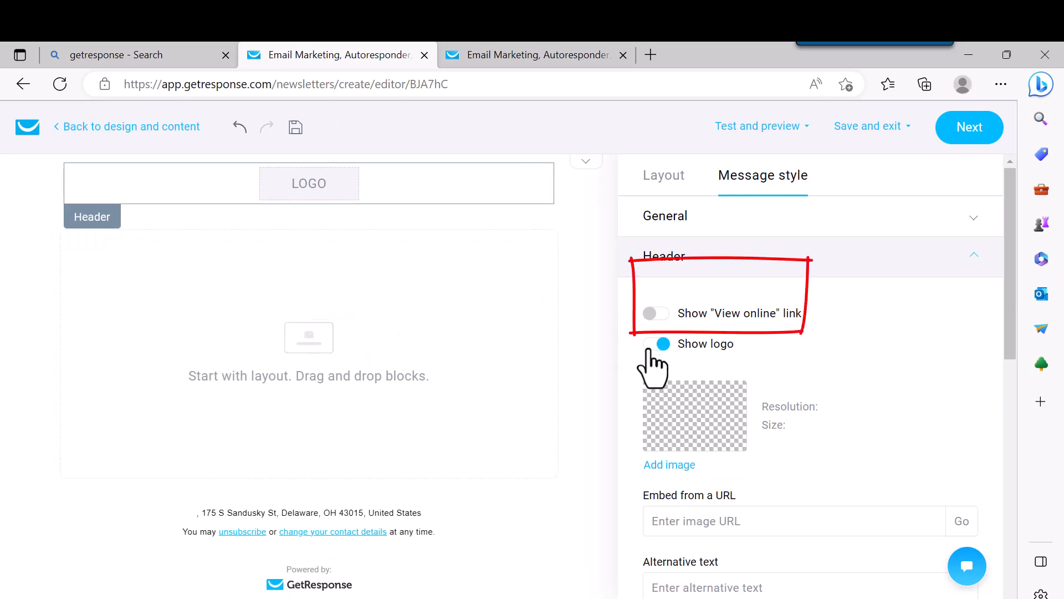
{"action": "left_click", "coordinate": [655, 343]}
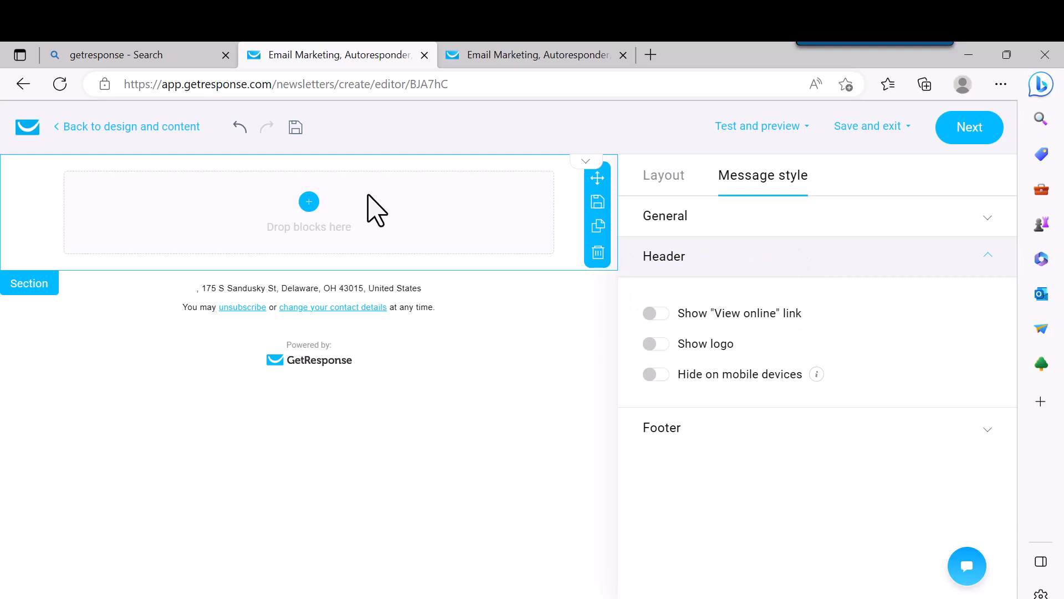
{"action": "mouse_move", "coordinate": [514, 408]}
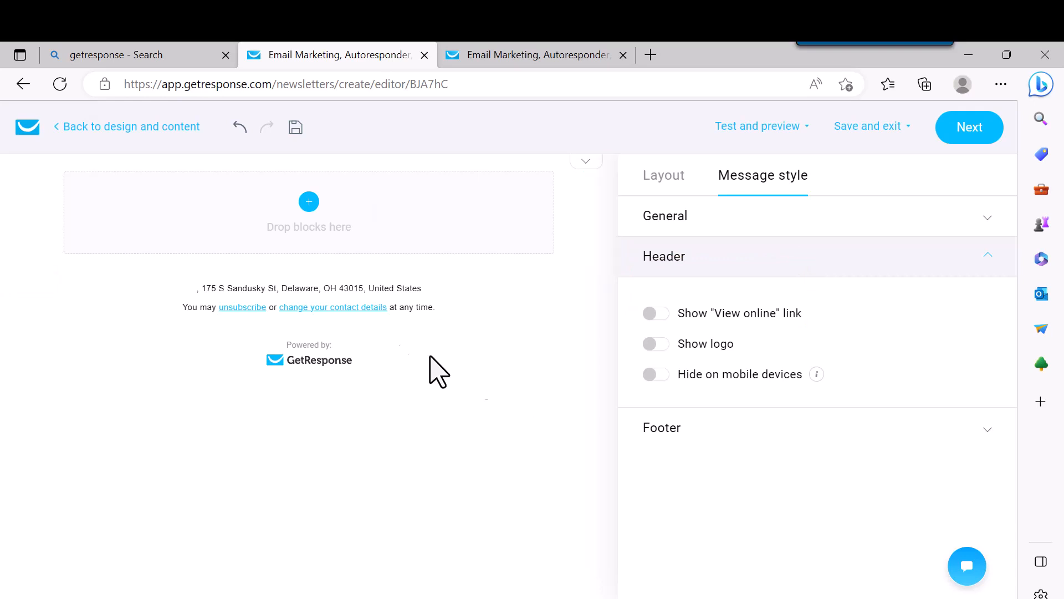
{"action": "mouse_move", "coordinate": [359, 244]}
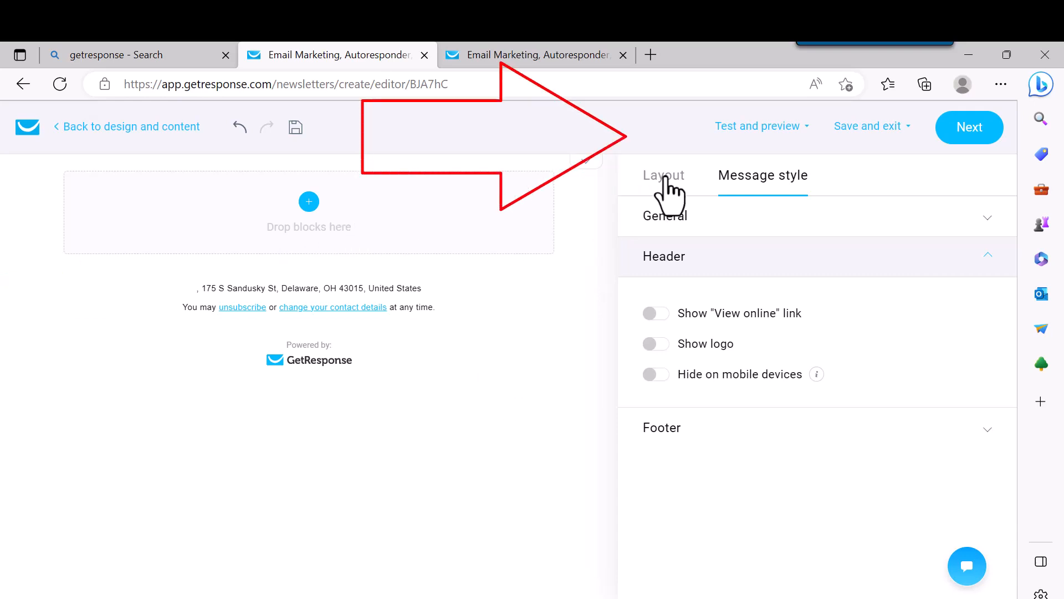
{"action": "left_click", "coordinate": [662, 175]}
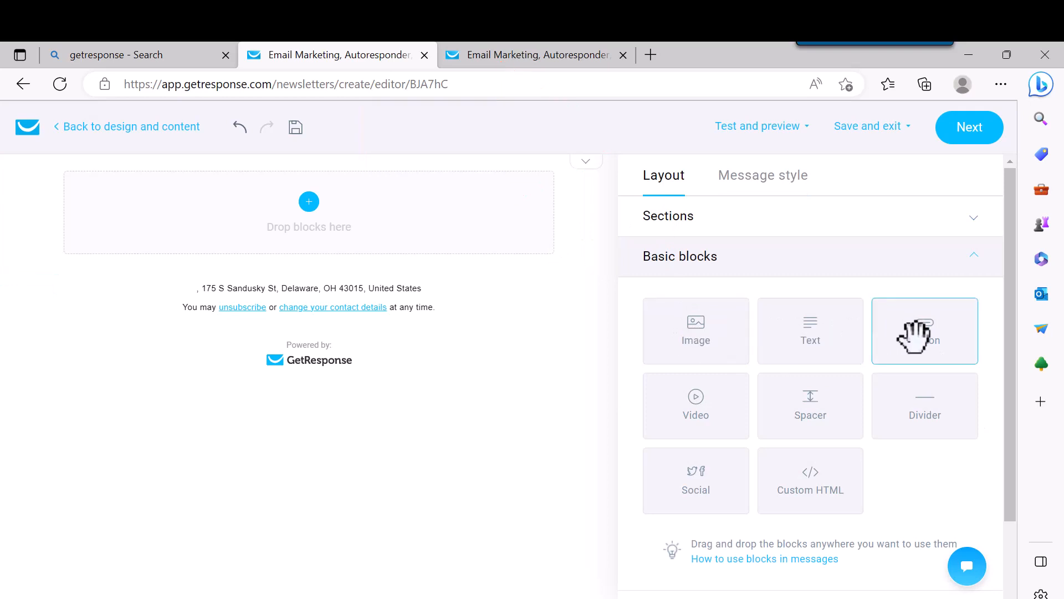
{"action": "mouse_move", "coordinate": [695, 414]}
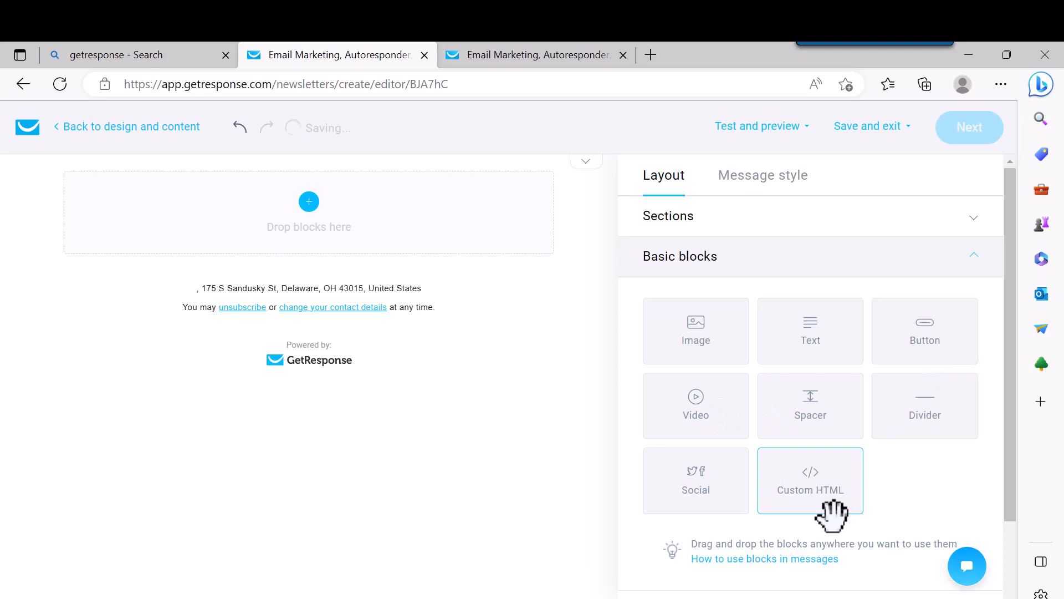
{"action": "mouse_move", "coordinate": [810, 330]}
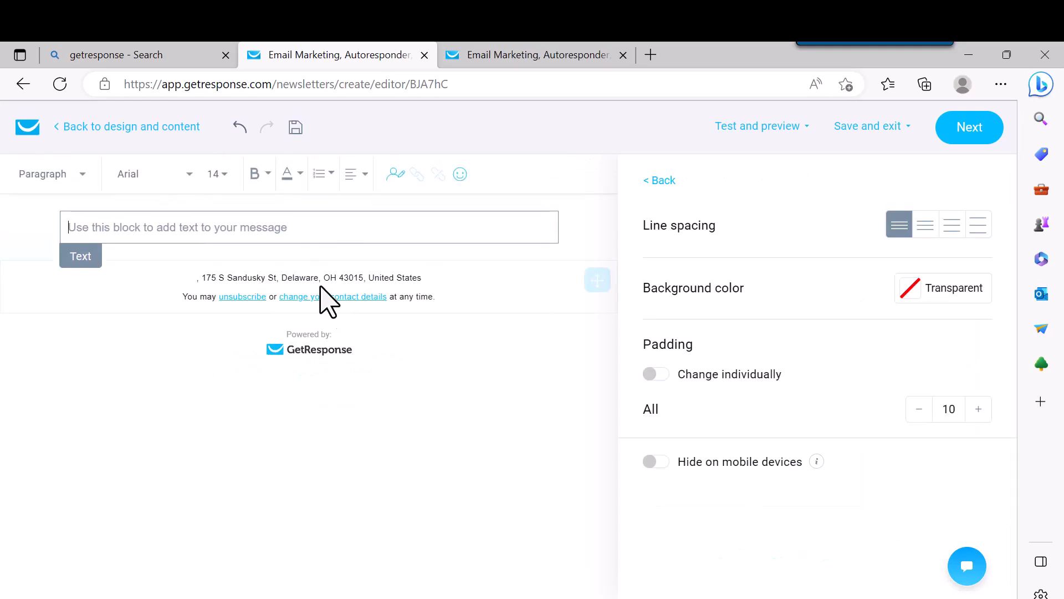
{"action": "mouse_move", "coordinate": [509, 111]}
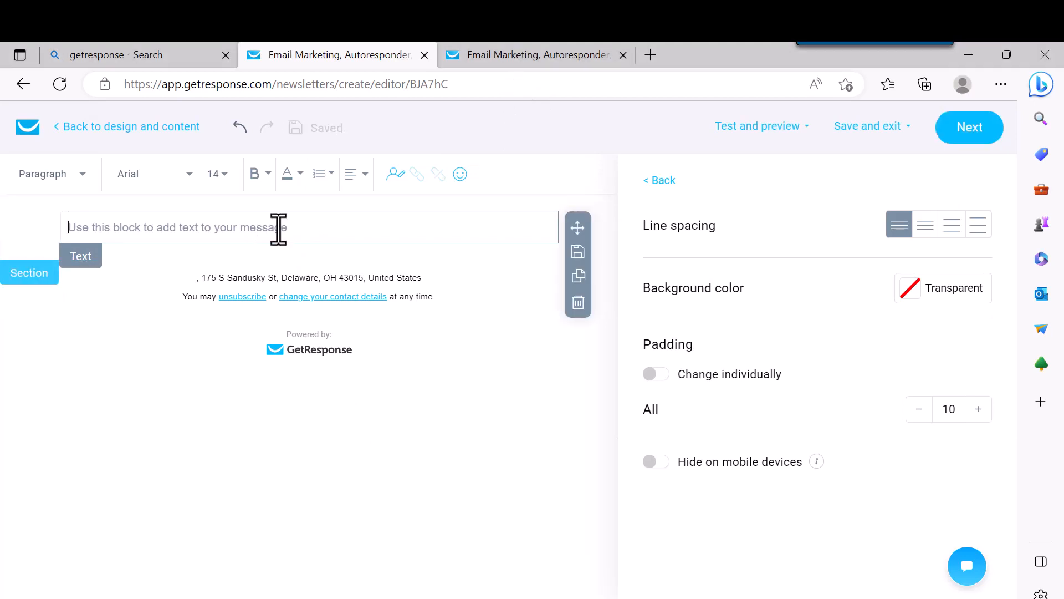
Step: Open the context menu inside the new text block to paste content
{"action": "right_click", "coordinate": [278, 227]}
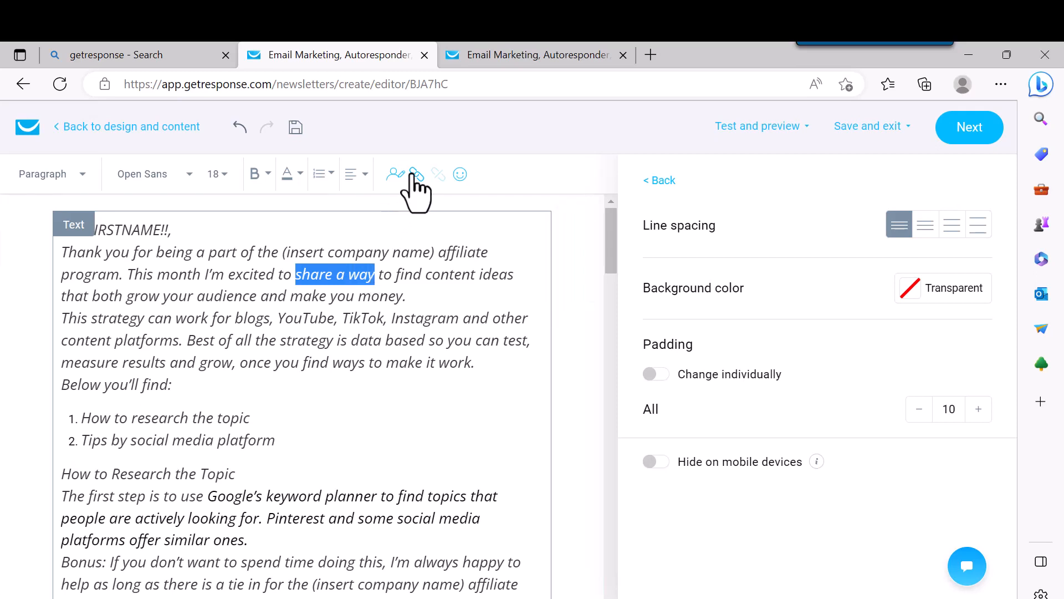
{"action": "mouse_move", "coordinate": [415, 174]}
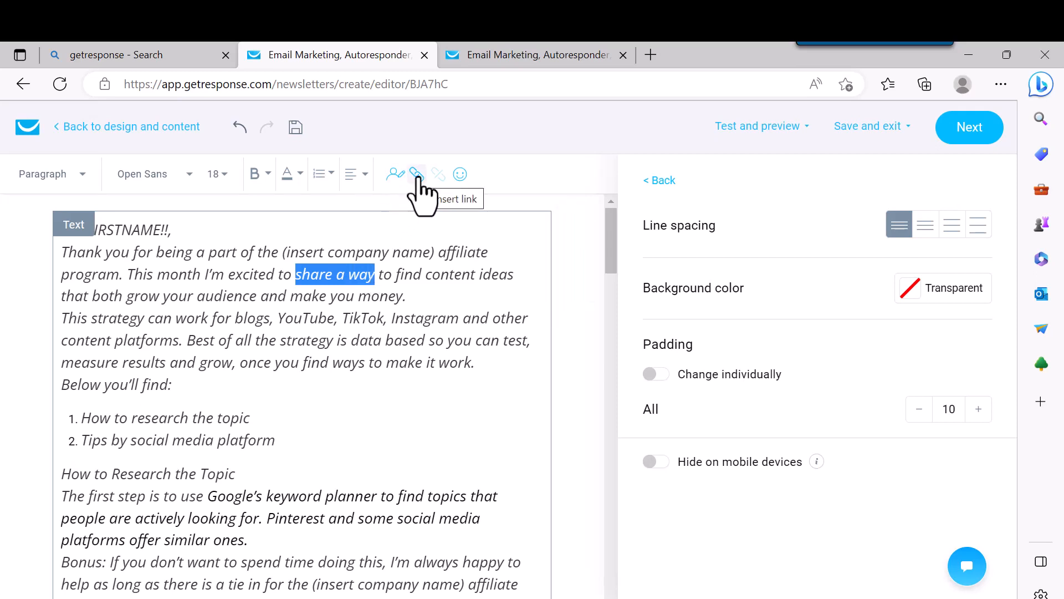
Step: Start inserting a web link on the phrase 'share a way'
{"action": "left_click", "coordinate": [416, 174]}
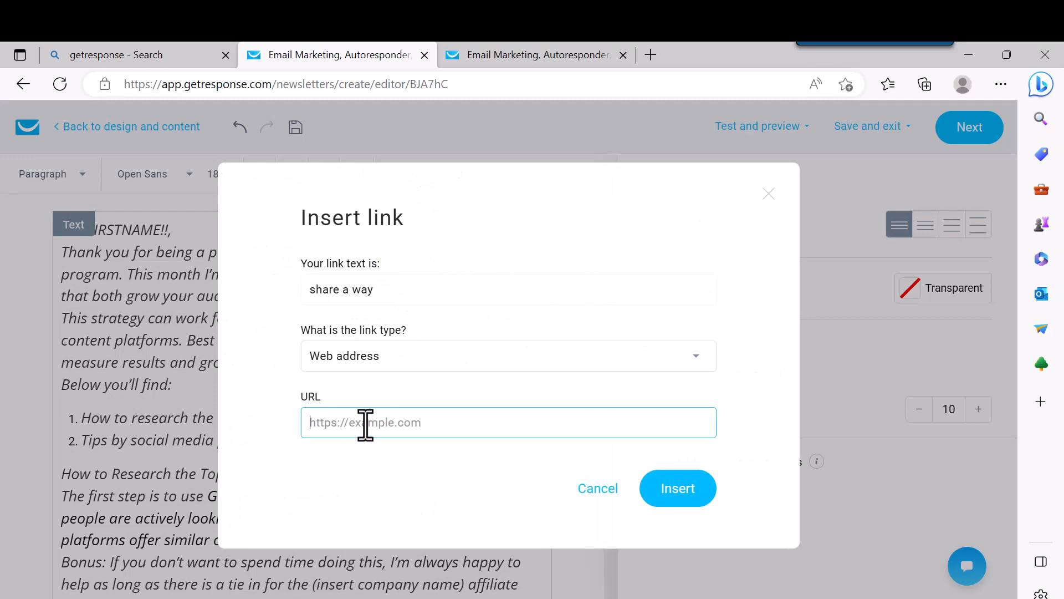
{"action": "left_click", "coordinate": [596, 488]}
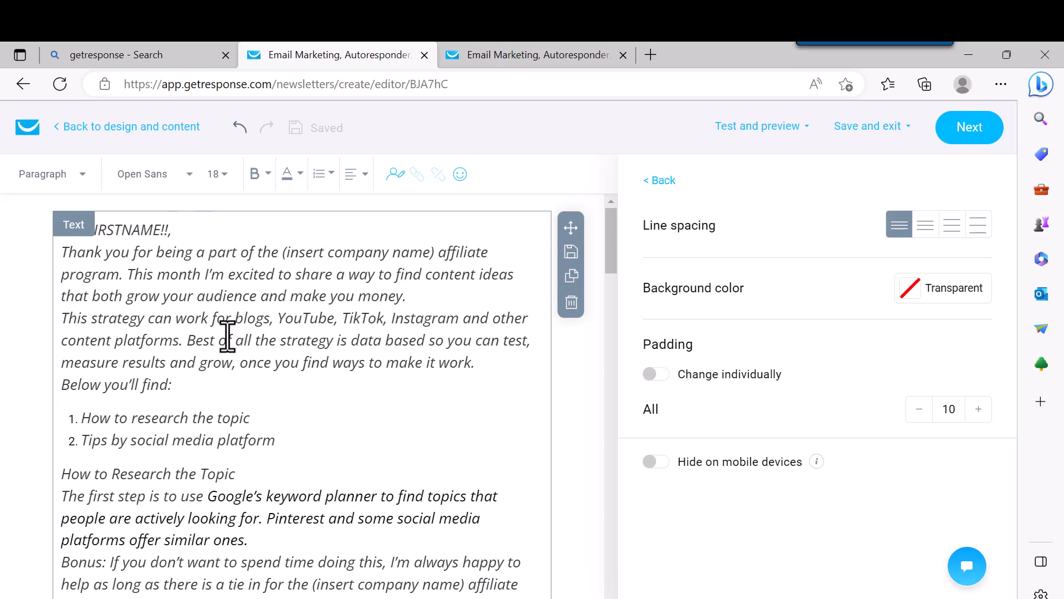
{"action": "scroll", "scroll_direction": "down", "scroll_amount": 3}
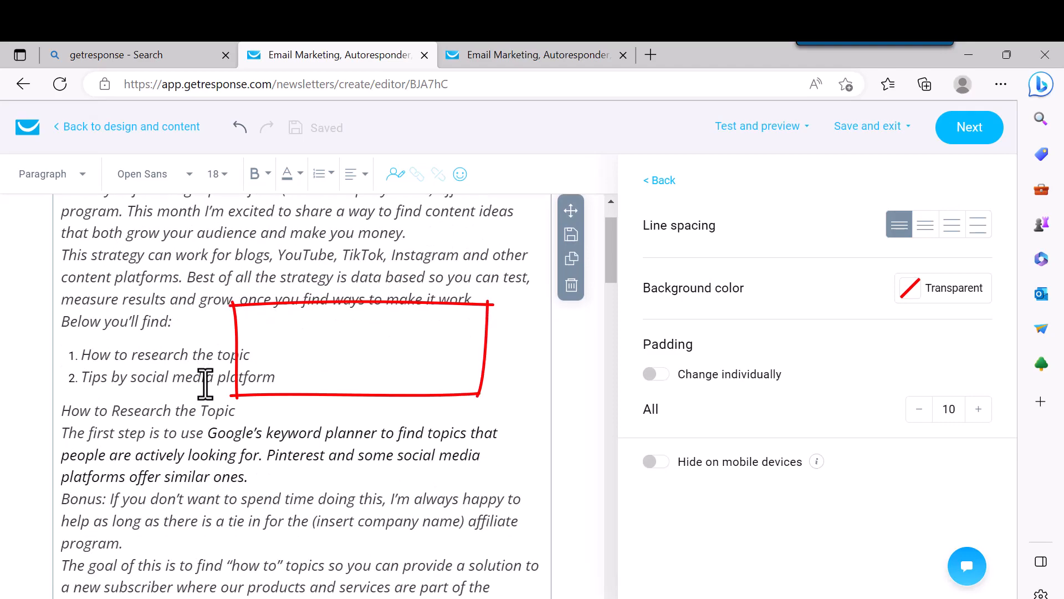
{"action": "scroll", "scroll_direction": "down", "scroll_amount": 3}
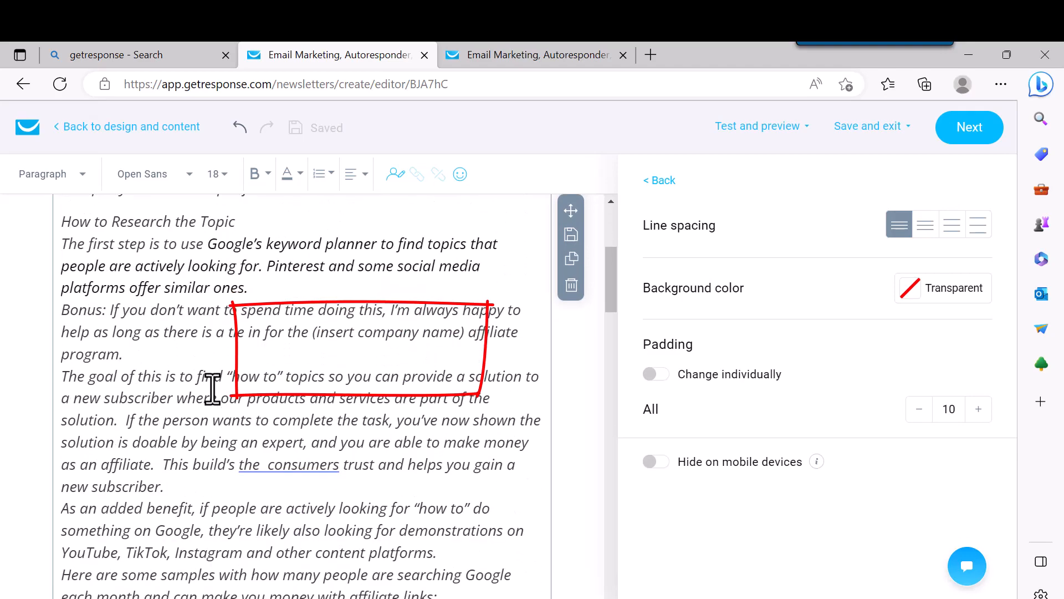
{"action": "scroll", "scroll_direction": "down", "scroll_amount": 3}
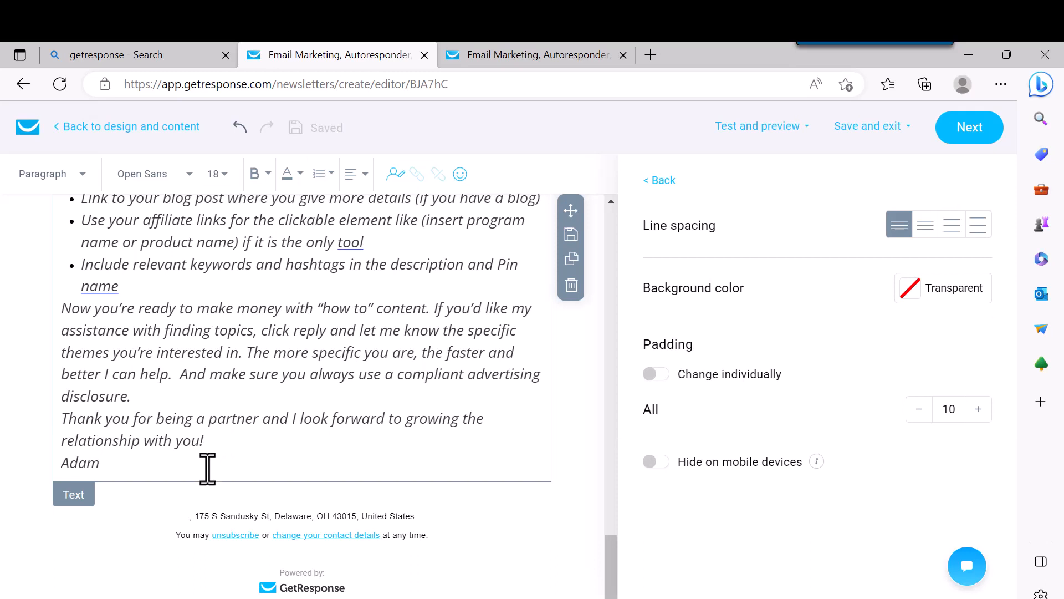
{"action": "left_click", "coordinate": [100, 462]}
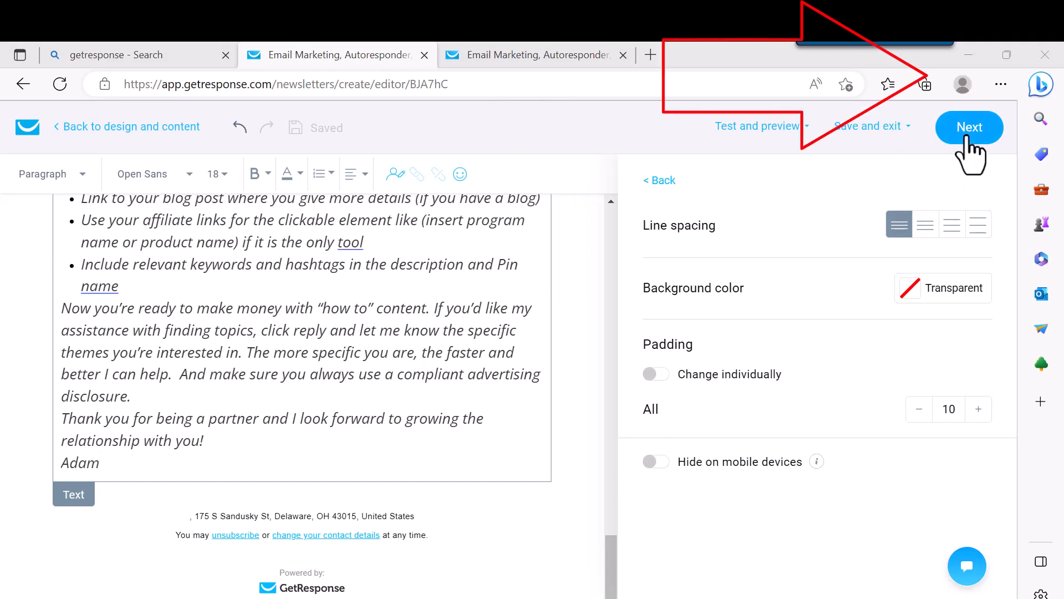
{"action": "mouse_move", "coordinate": [597, 366]}
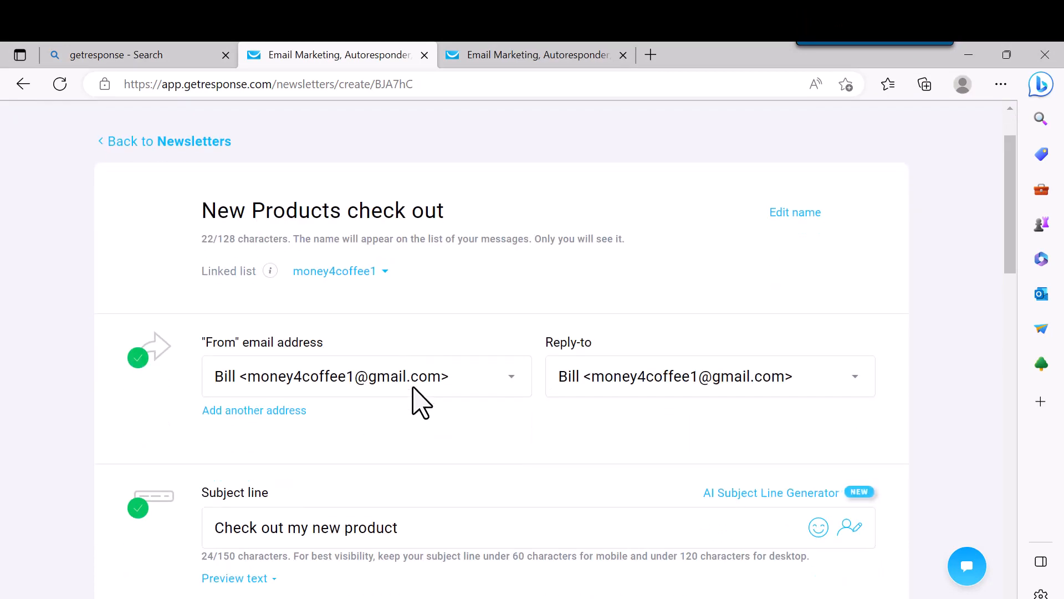
{"action": "mouse_move", "coordinate": [546, 504]}
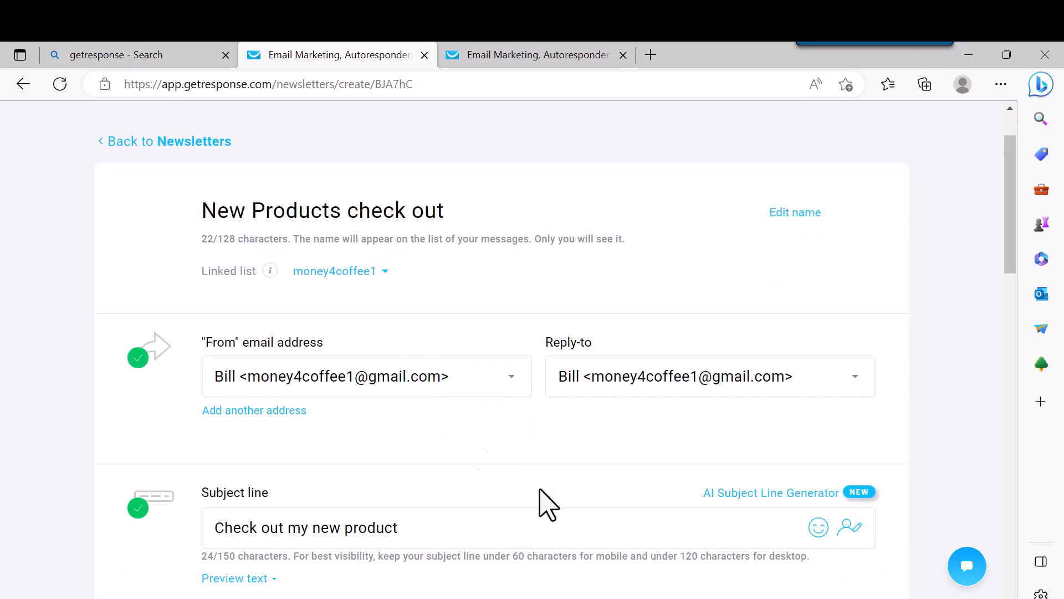
Step: Scroll to Design and content to view the passing spam check result
{"action": "scroll", "scroll_direction": "down", "scroll_amount": 3}
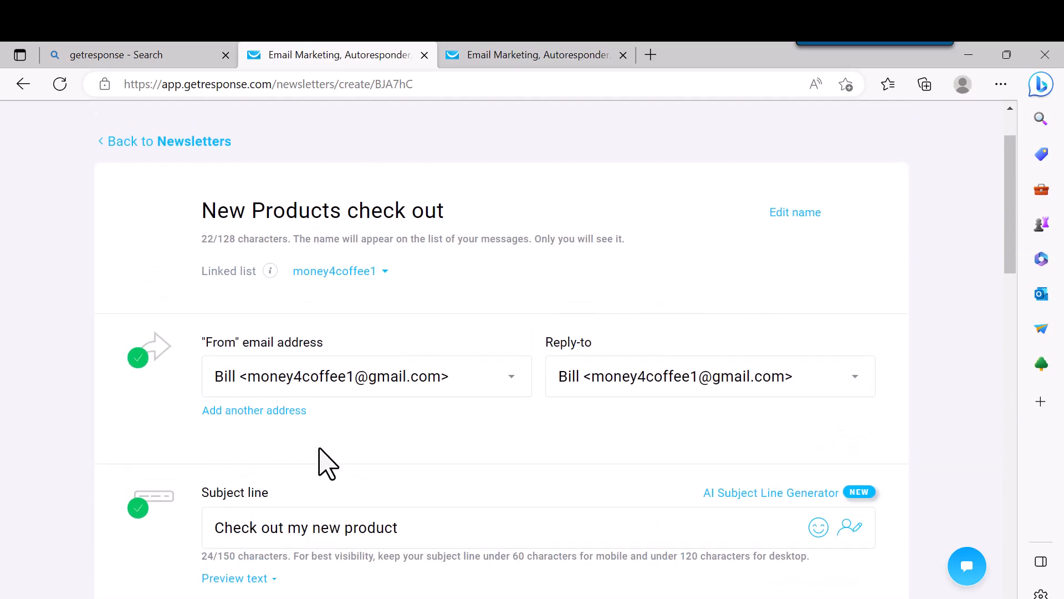
{"action": "mouse_move", "coordinate": [443, 429]}
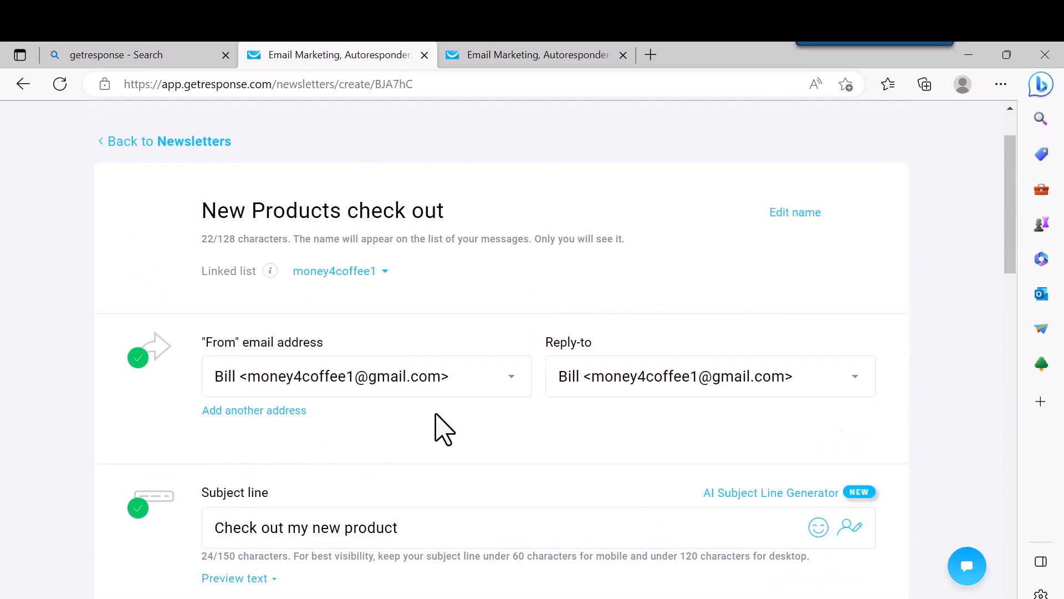
{"action": "scroll", "scroll_direction": "down", "scroll_amount": 3}
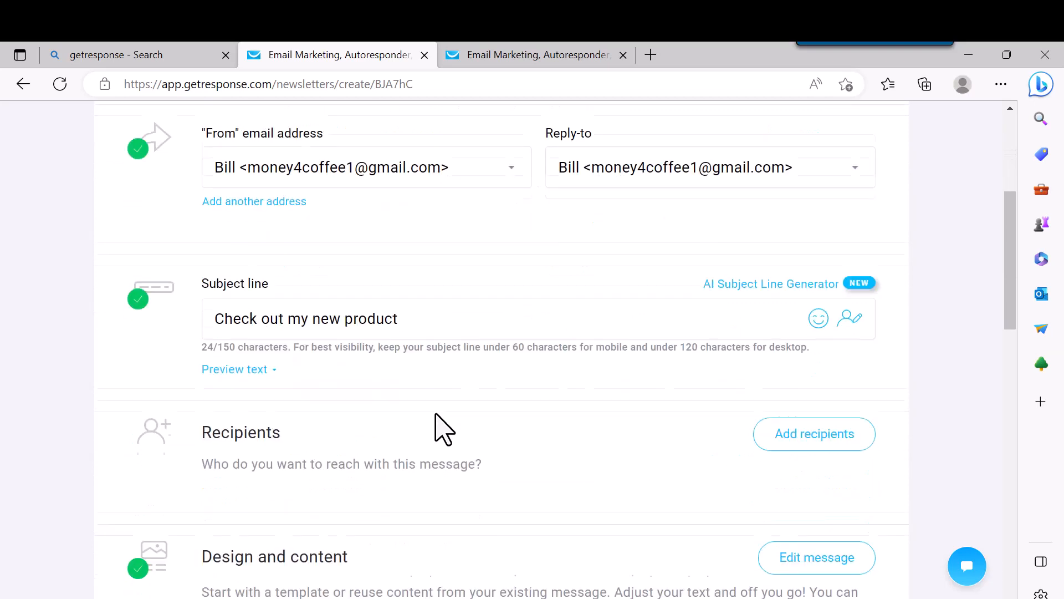
{"action": "scroll", "scroll_direction": "down", "scroll_amount": 3}
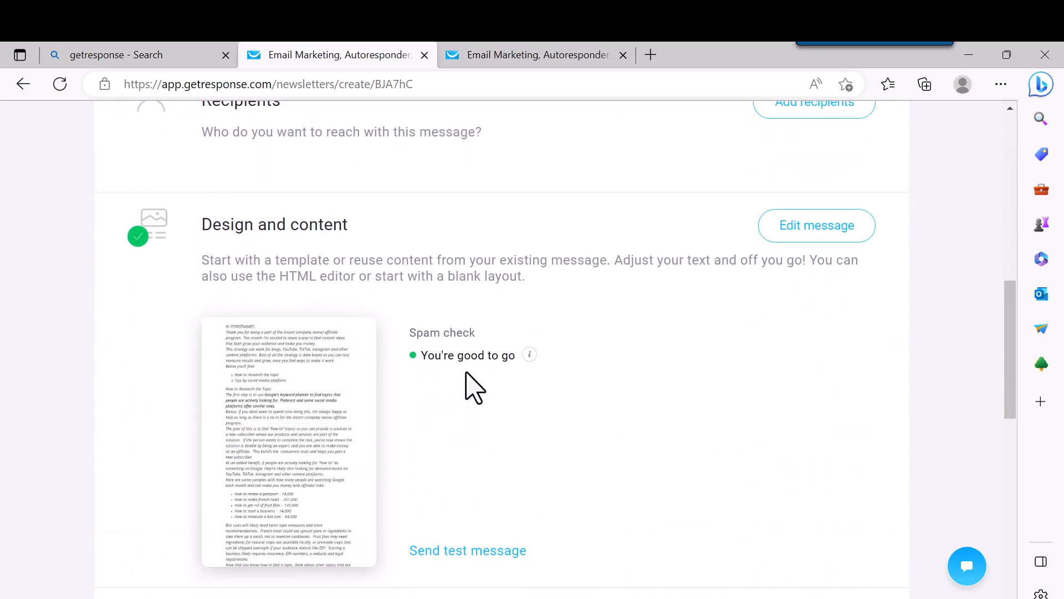
{"action": "mouse_move", "coordinate": [532, 451]}
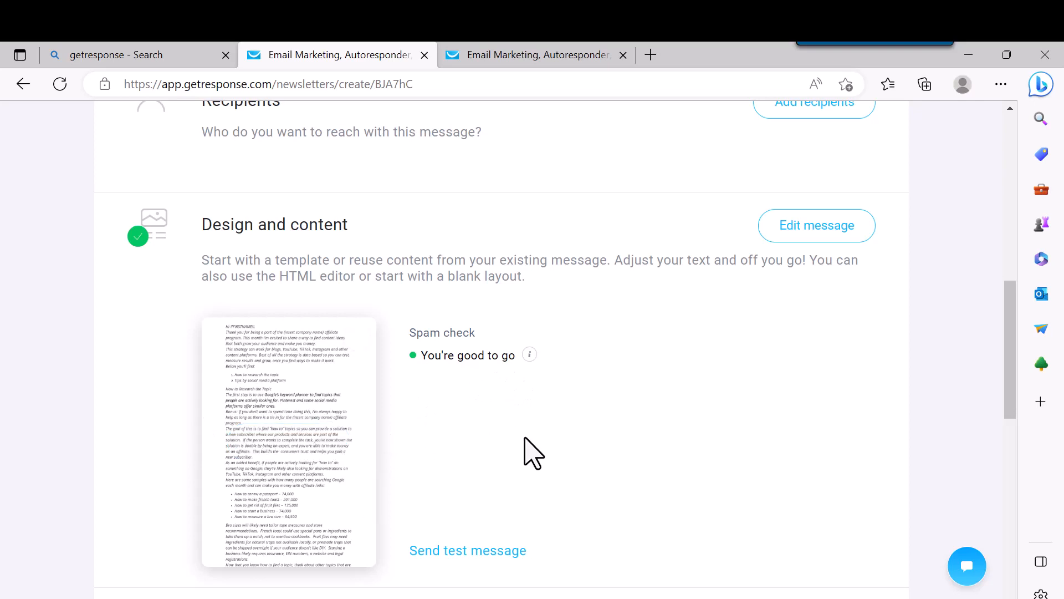
Step: Send a test copy of the newsletter to the Gmail address and minimize the browser
{"action": "scroll", "scroll_direction": "down", "scroll_amount": 3}
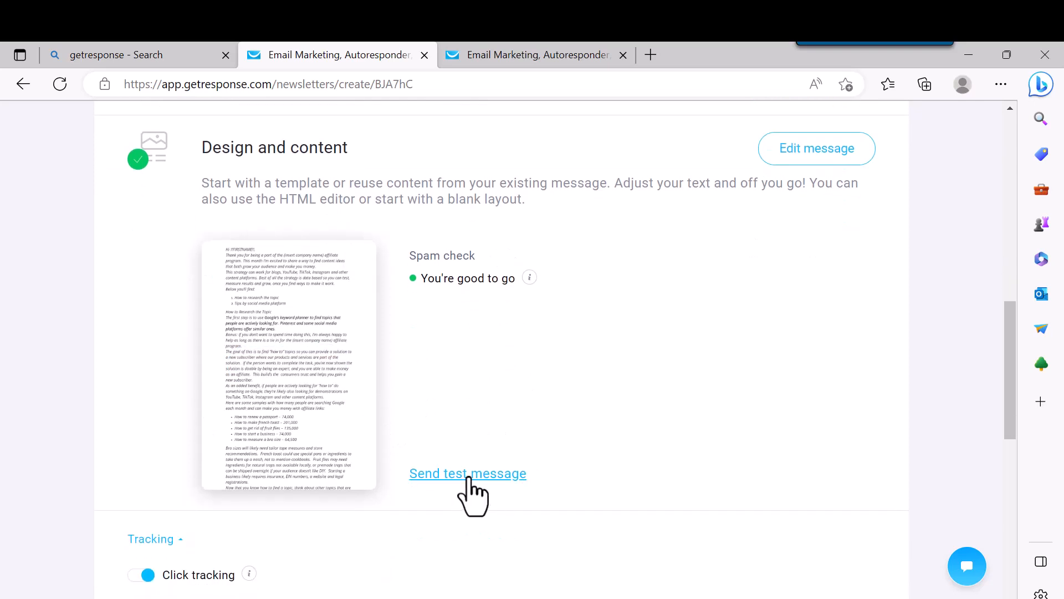
{"action": "mouse_move", "coordinate": [511, 428]}
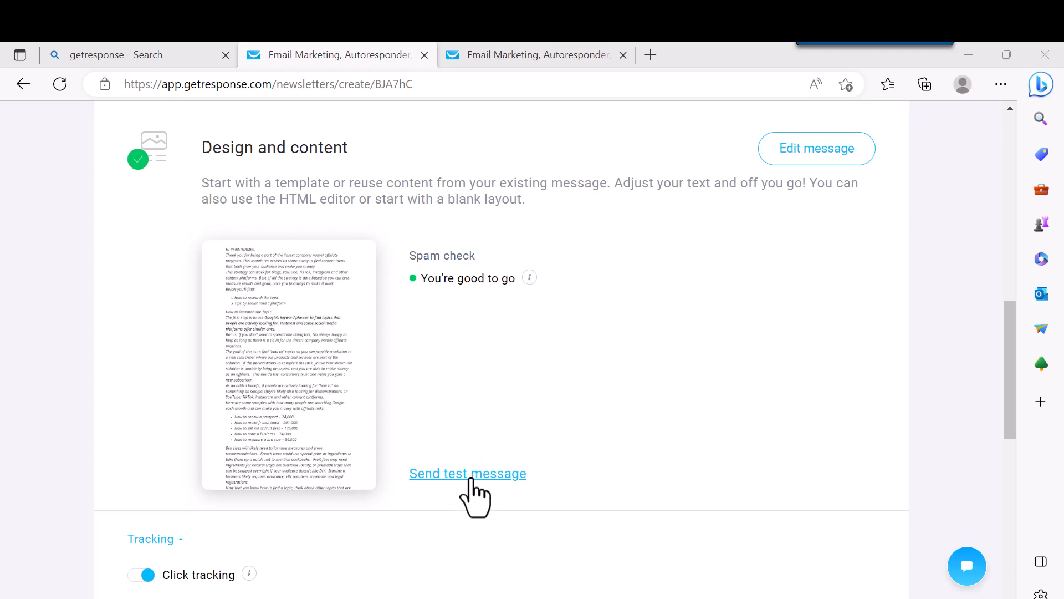
{"action": "left_click", "coordinate": [466, 473]}
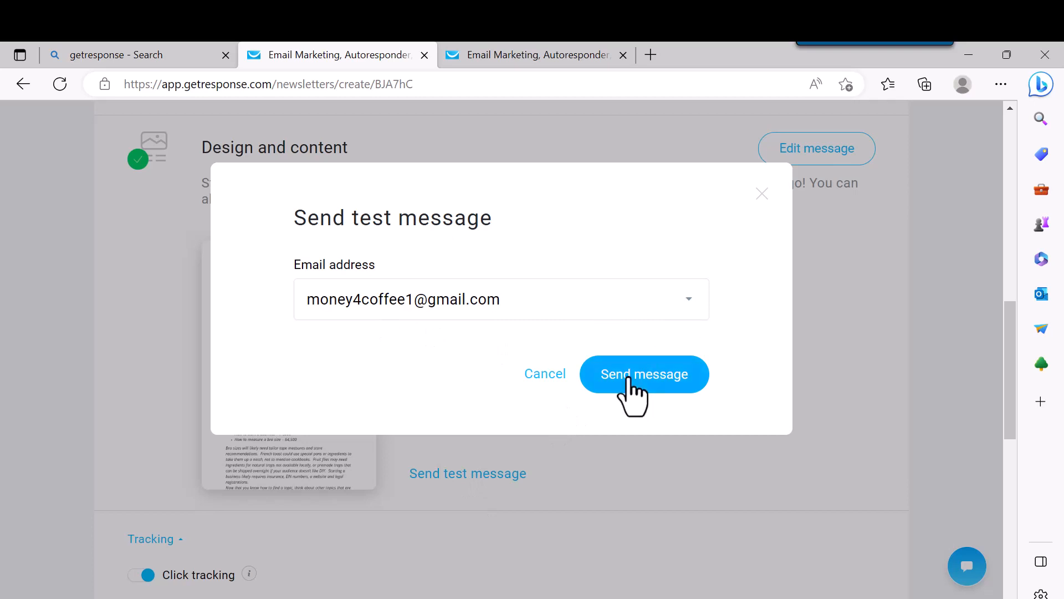
{"action": "left_click", "coordinate": [643, 373]}
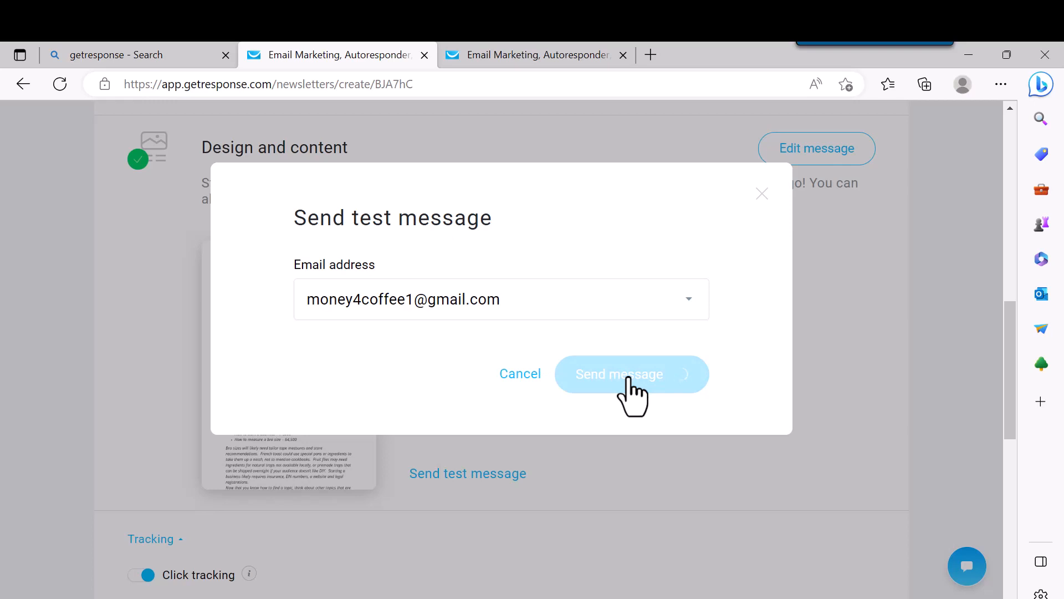
{"action": "left_click", "coordinate": [631, 373]}
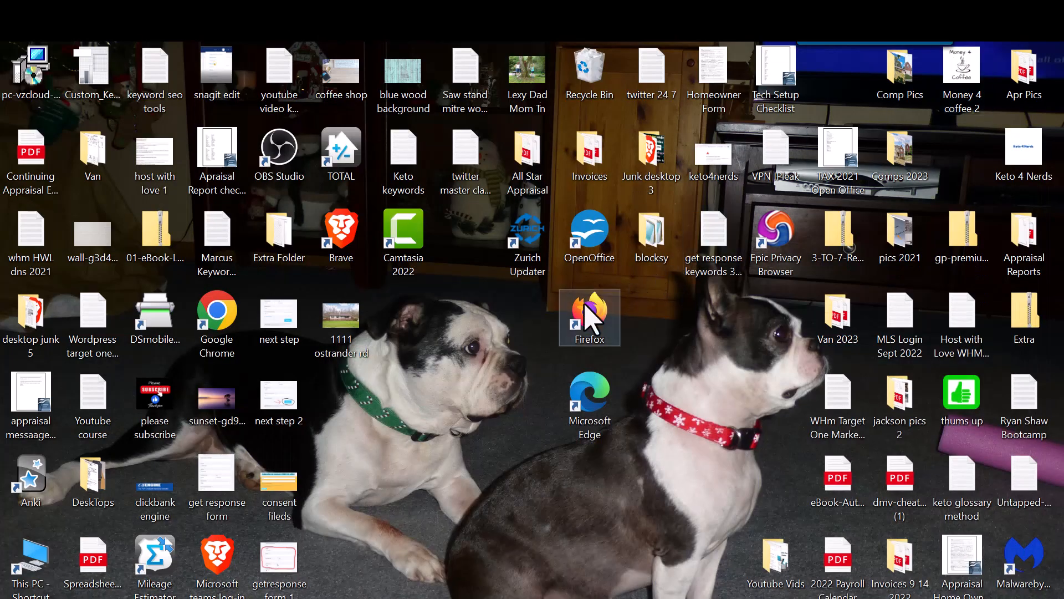
Step: Launch Firefox from the desktop shortcut to show the Gmail inbox
{"action": "double_click", "coordinate": [589, 317]}
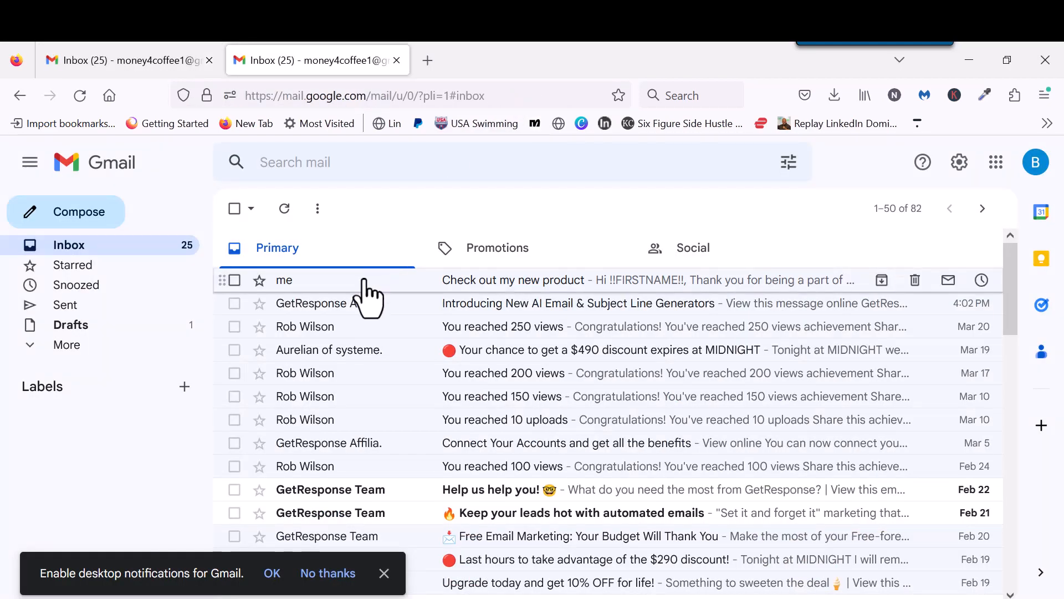
Step: Open the 'Check out my new product' email and scroll through its body
{"action": "left_click", "coordinate": [513, 279]}
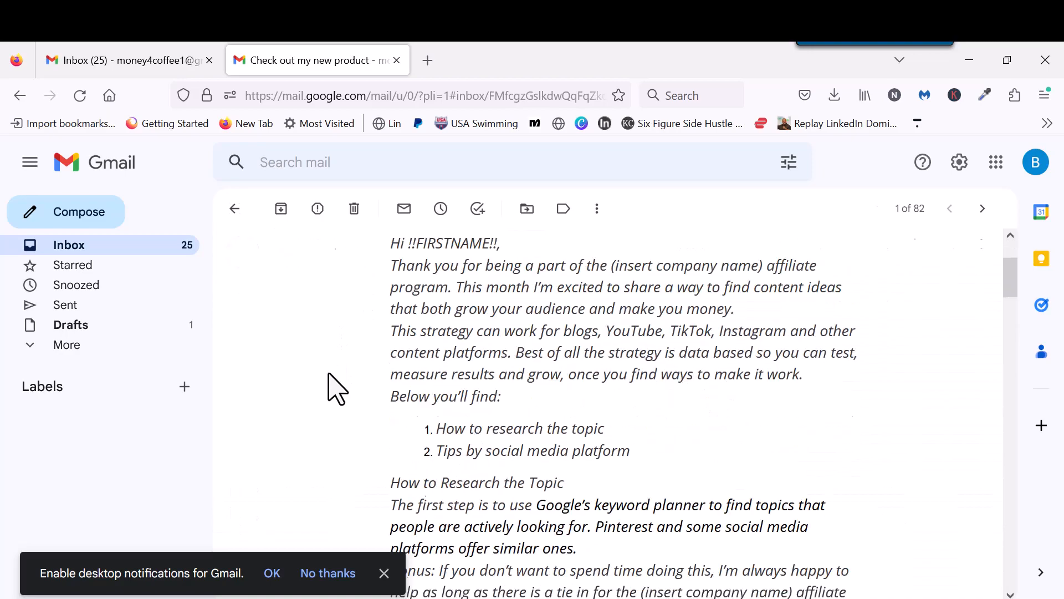
{"action": "scroll", "scroll_direction": "down", "scroll_amount": 3}
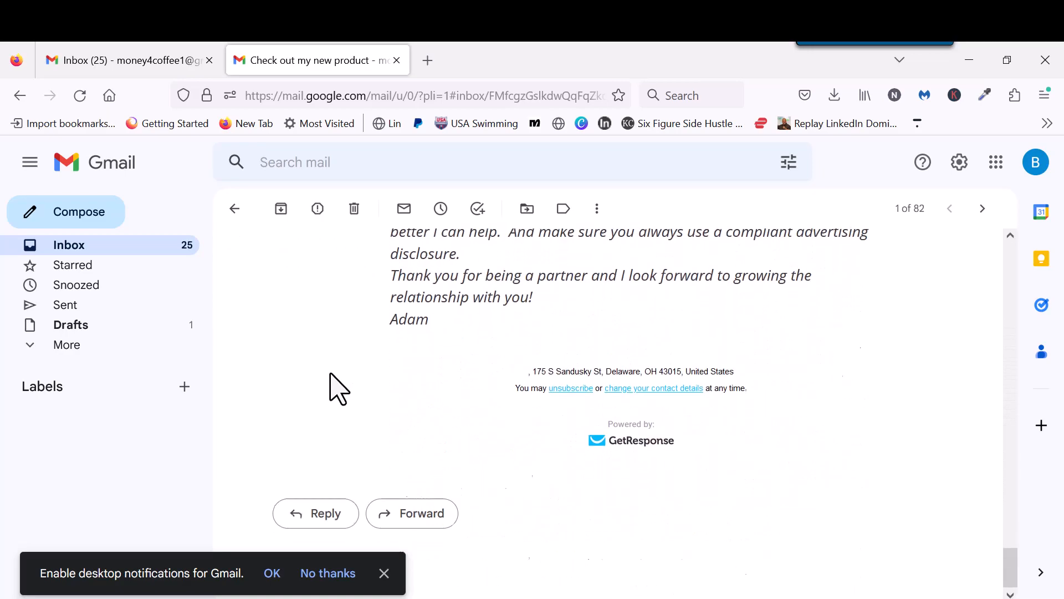
{"action": "scroll", "scroll_direction": "up", "scroll_amount": 3}
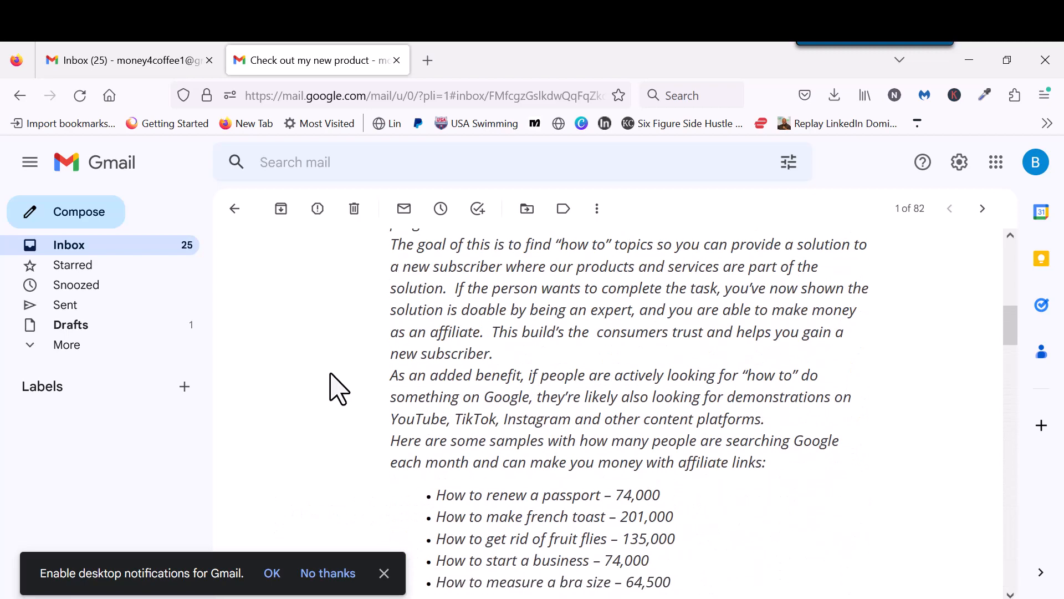
{"action": "mouse_move", "coordinate": [365, 384]}
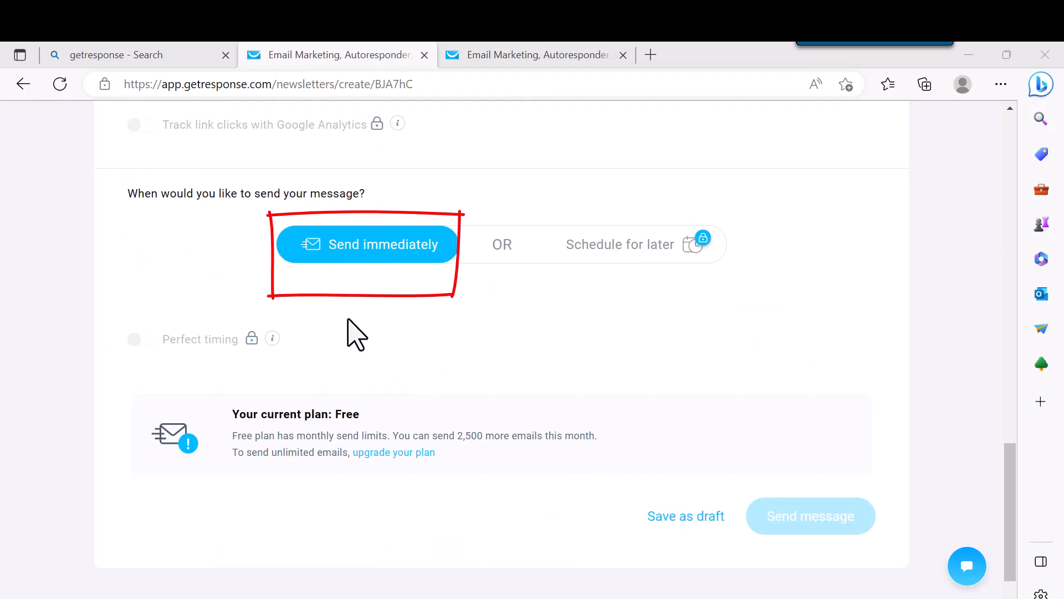
{"action": "mouse_move", "coordinate": [371, 353]}
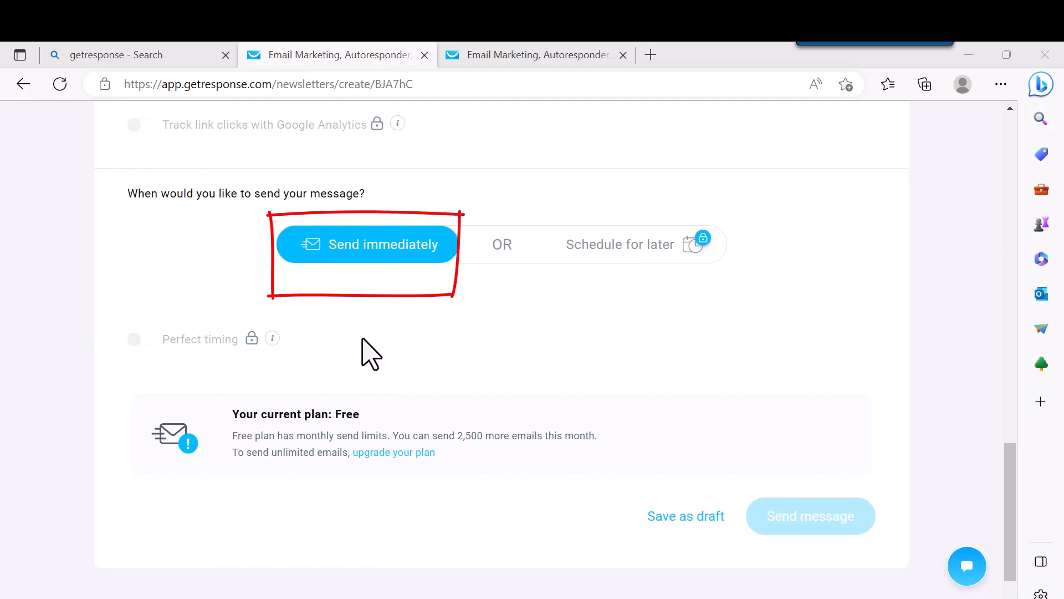
{"action": "mouse_move", "coordinate": [353, 309]}
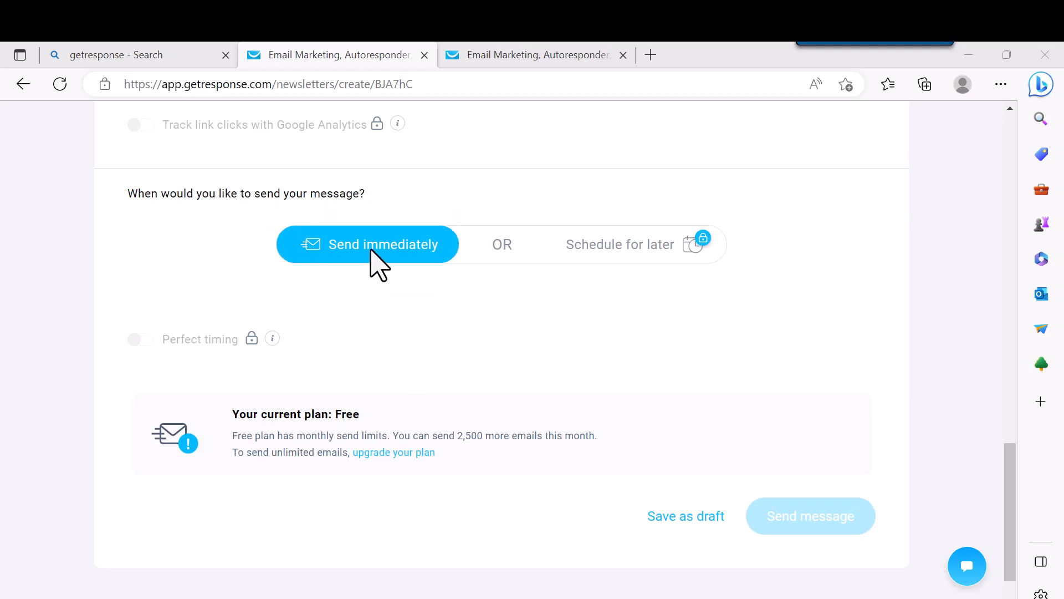
{"action": "mouse_move", "coordinate": [635, 275]}
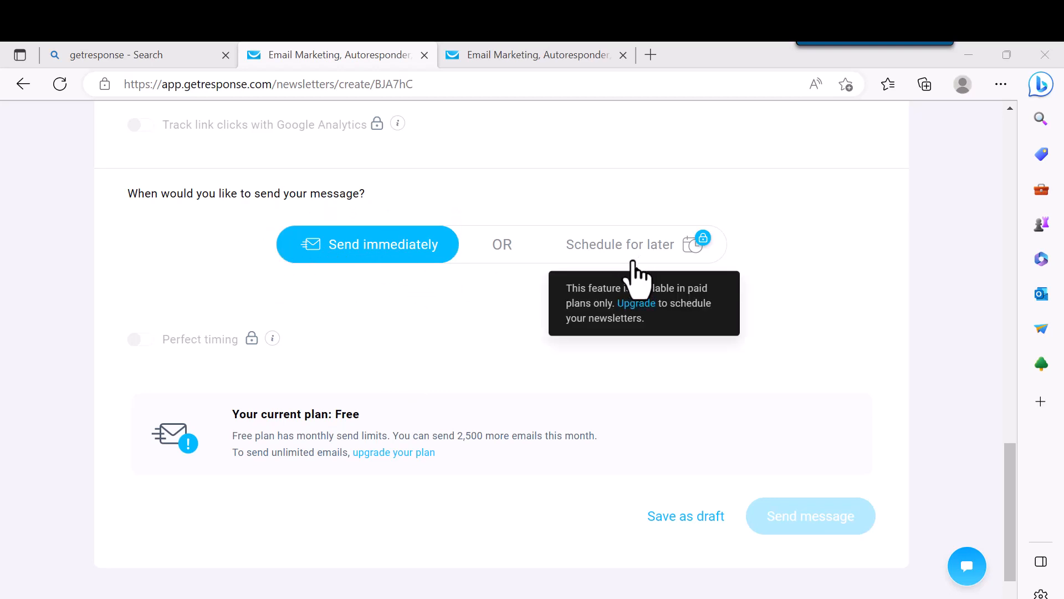
{"action": "mouse_move", "coordinate": [529, 362]}
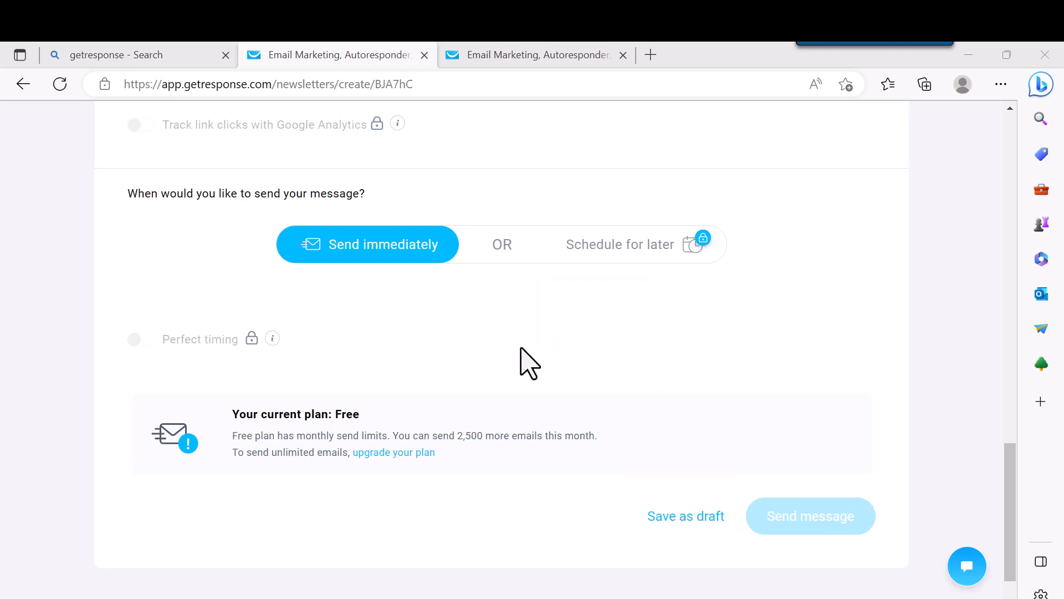